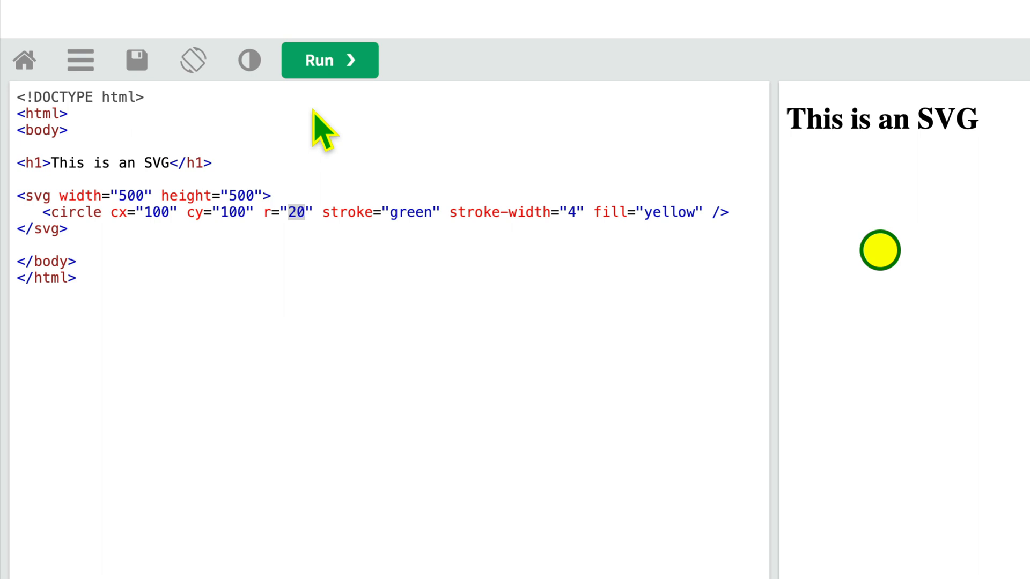
{"action": "mouse_move", "coordinate": [148, 256]}
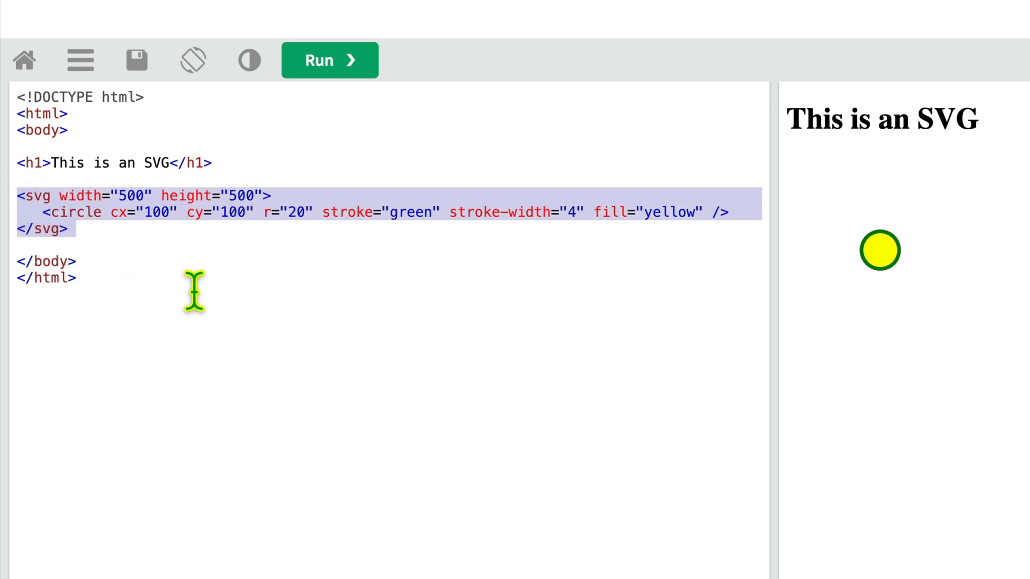
Change the yellow circle's radius from 20 to 50 and rerun the Tryit result
{"action": "left_click", "coordinate": [295, 213]}
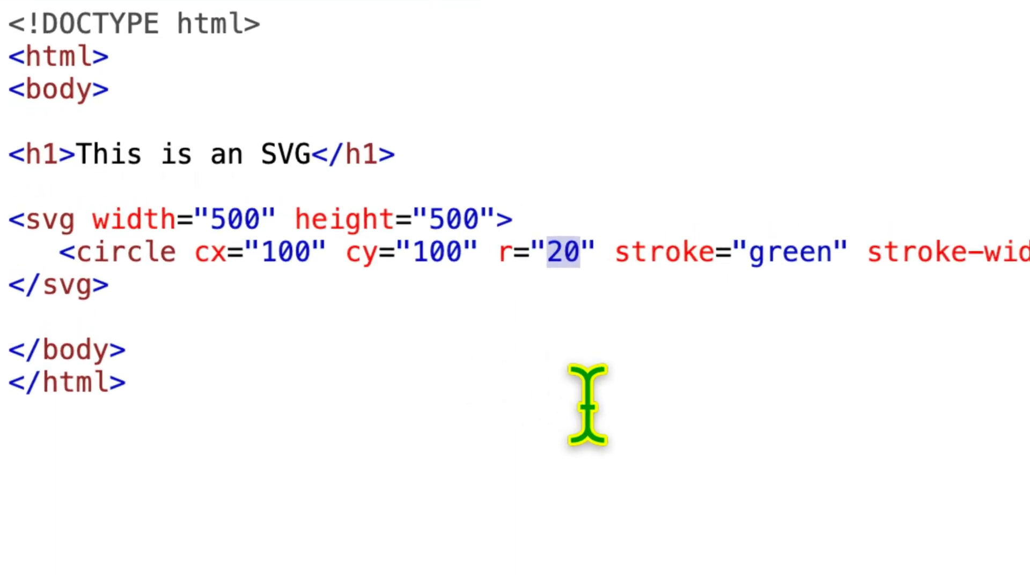
{"action": "type", "text": "50"}
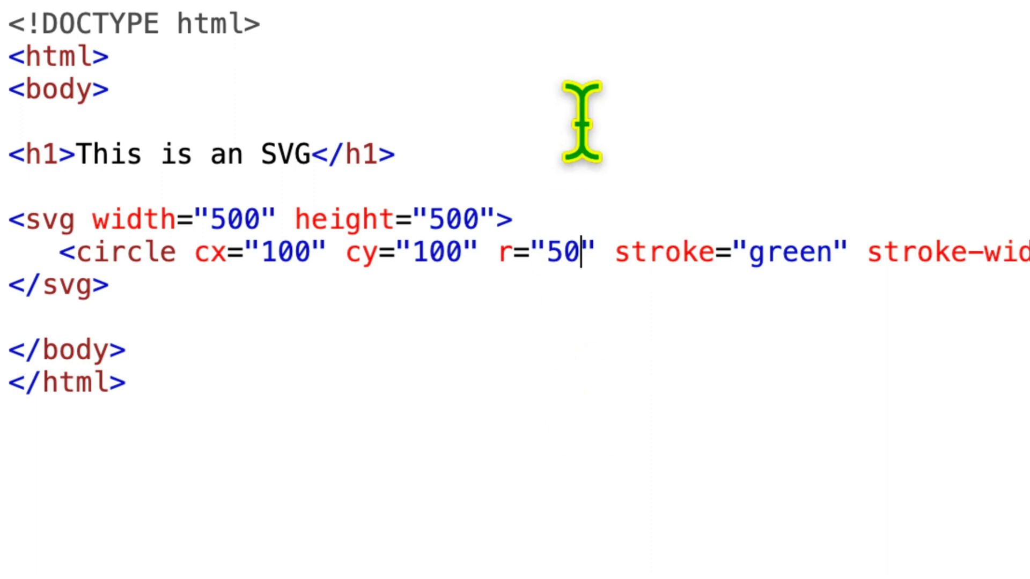
{"action": "left_click", "coordinate": [329, 60]}
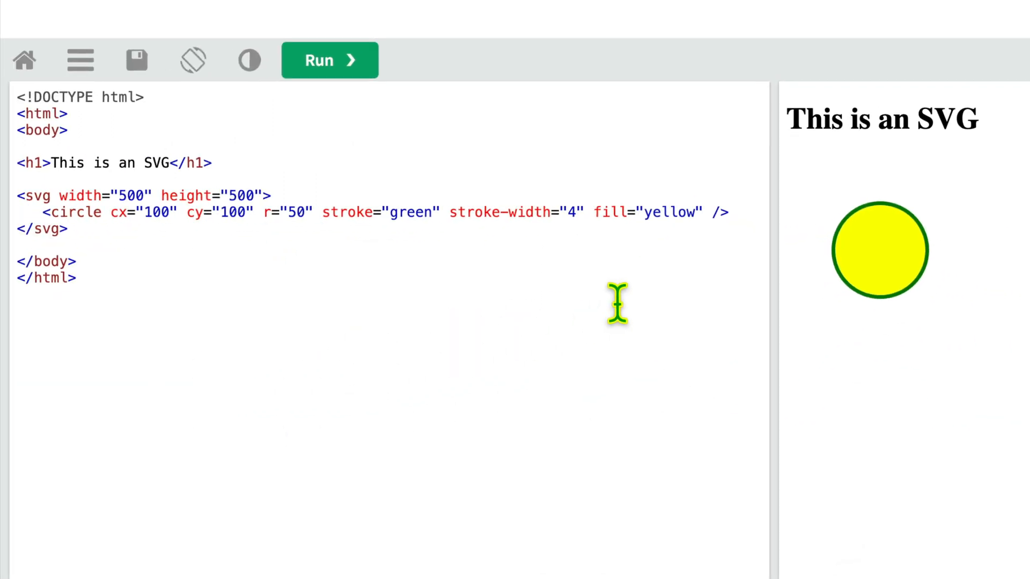
{"action": "left_click", "coordinate": [330, 59]}
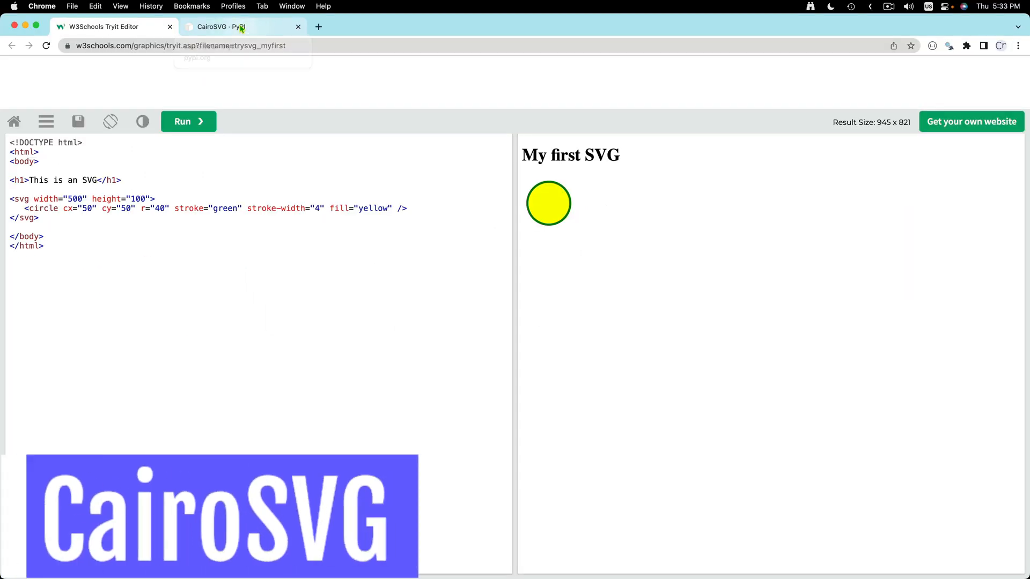
Show the CairoSVG PyPI page, select the CairoSVG name, and glance back at Tryit
{"action": "left_click", "coordinate": [236, 27]}
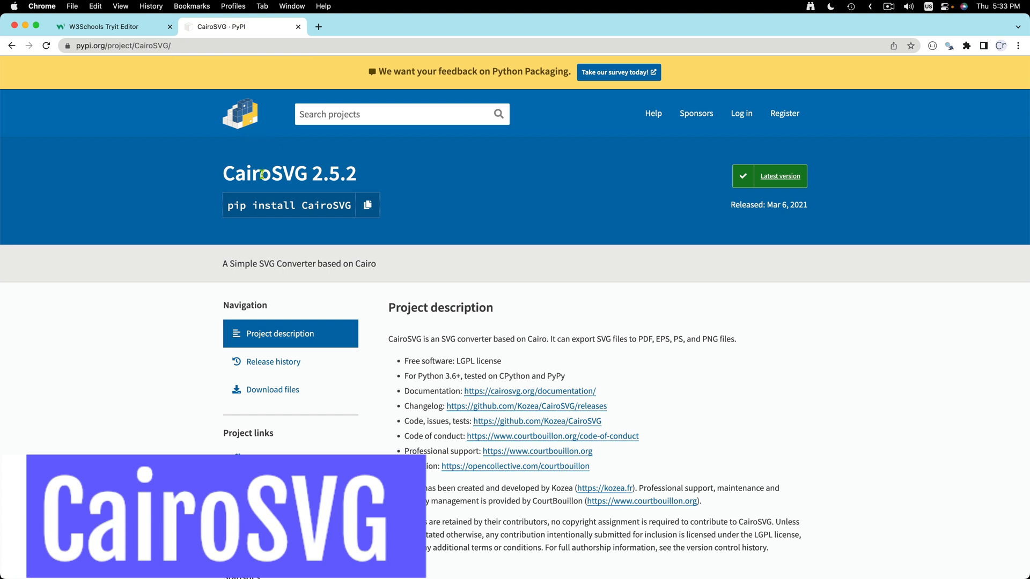
{"action": "double_click", "coordinate": [264, 173]}
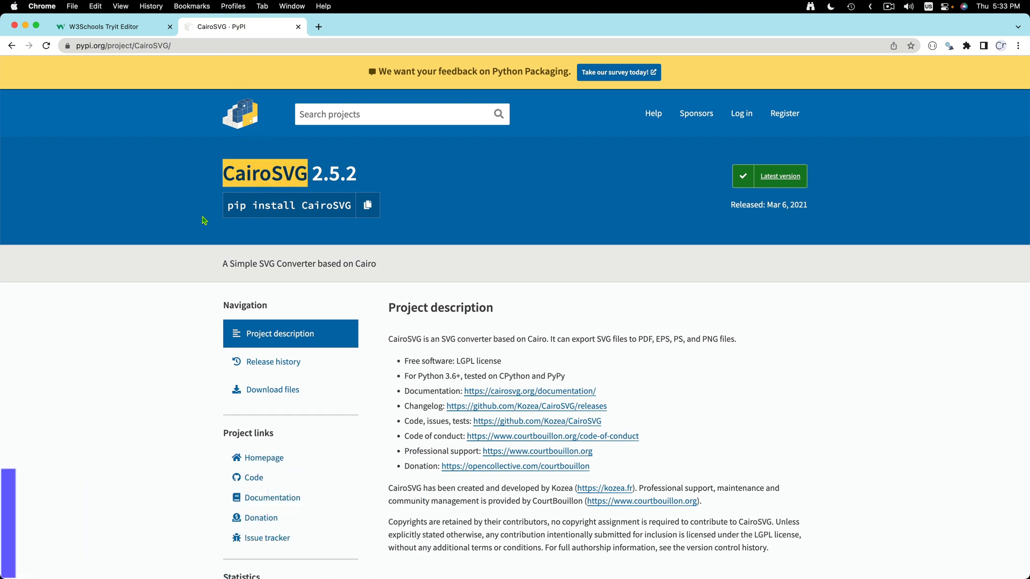
{"action": "left_click", "coordinate": [105, 27]}
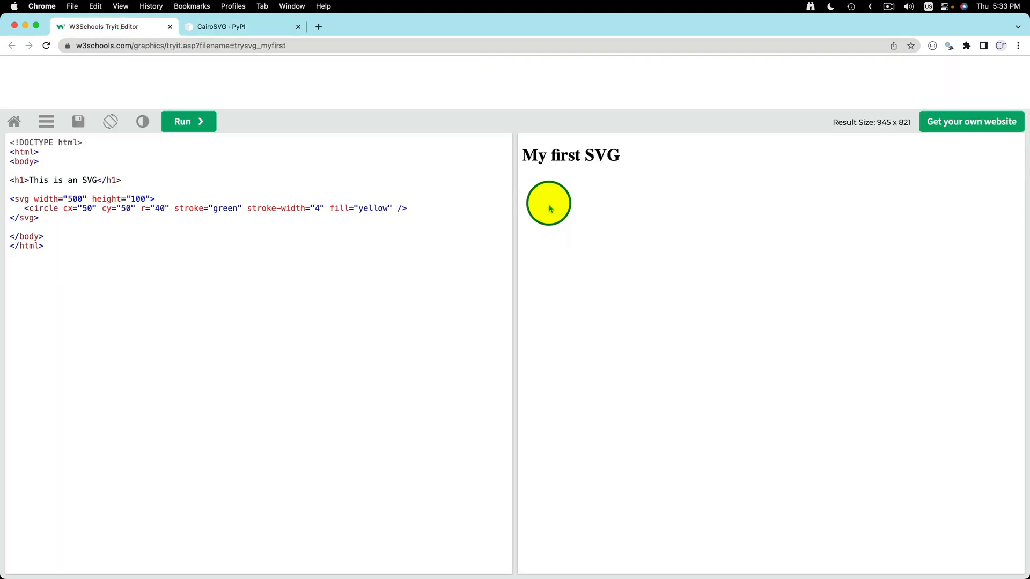
{"action": "left_click", "coordinate": [241, 26]}
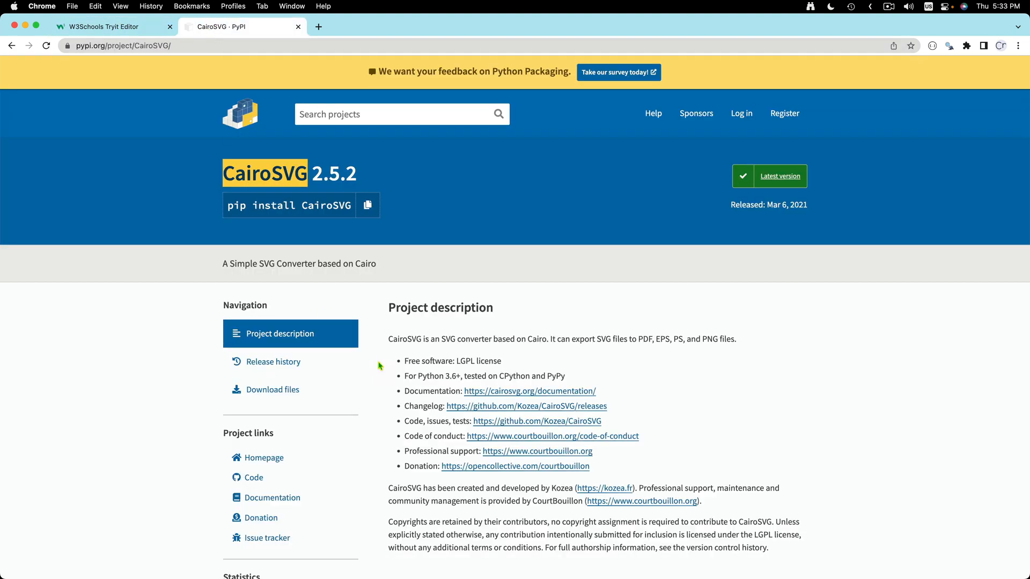
{"action": "mouse_move", "coordinate": [544, 314]}
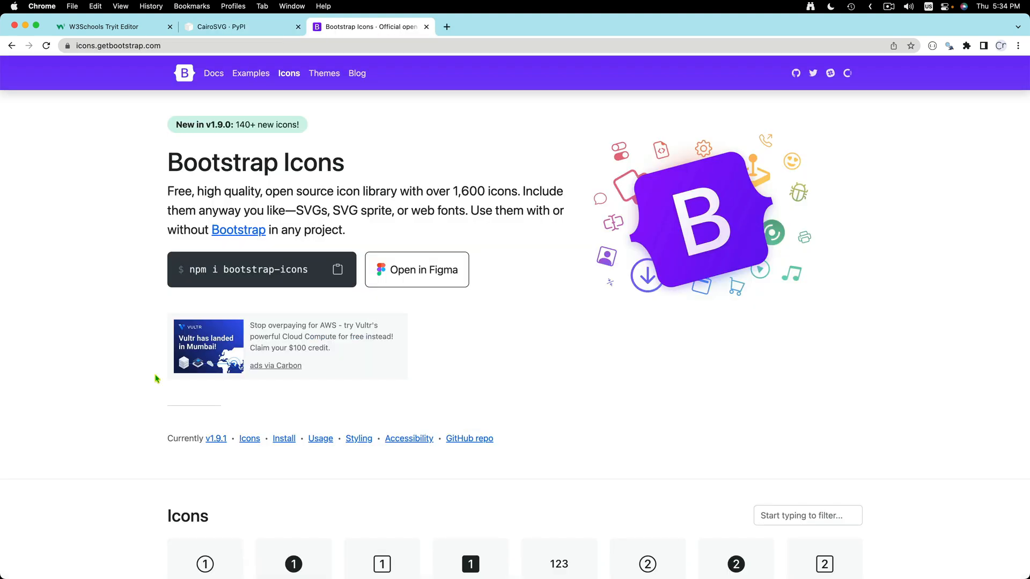
Scroll to the Icons listing and inspect the 1-circle icon in DevTools
{"action": "scroll", "scroll_direction": "down", "scroll_amount": 3}
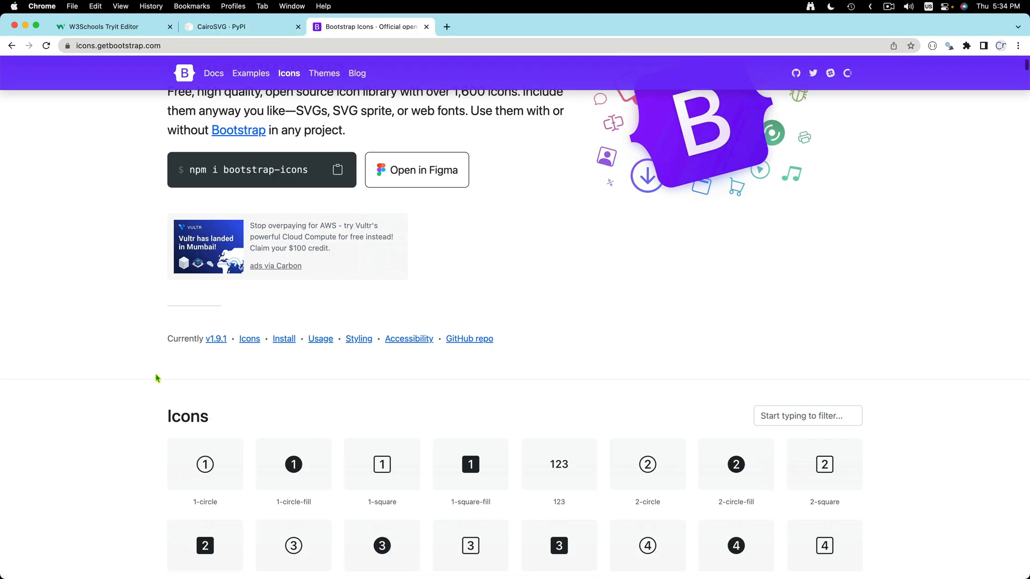
{"action": "right_click", "coordinate": [205, 372]}
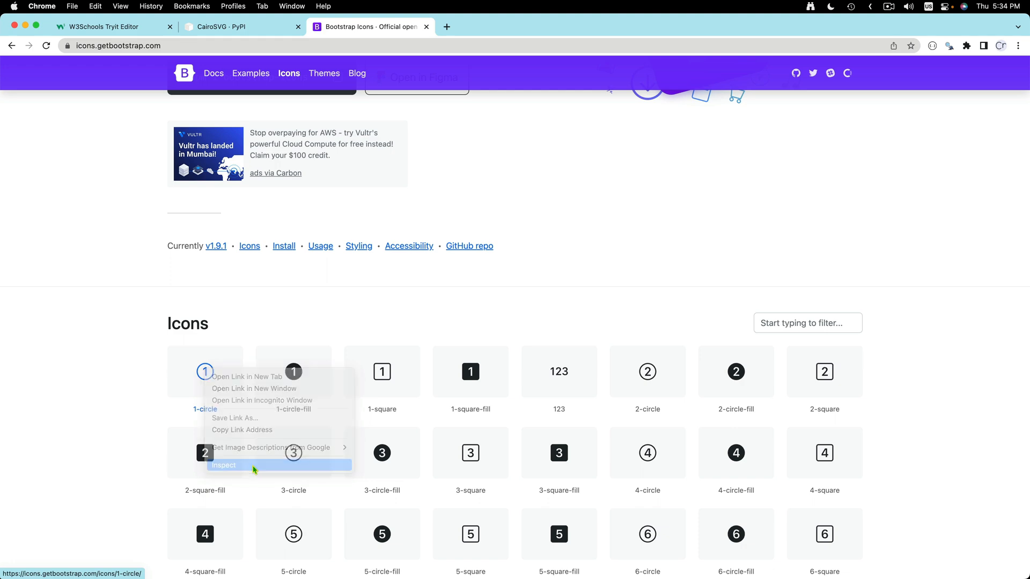
{"action": "left_click", "coordinate": [223, 465]}
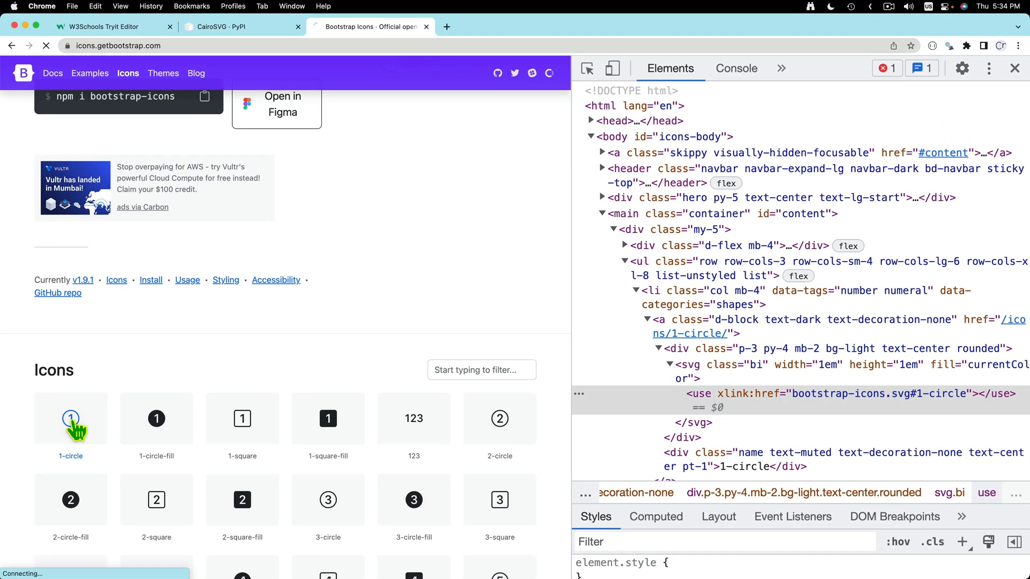
On the 1-circle page, inspect Download SVG and expand the preview svg markup
{"action": "left_click", "coordinate": [70, 418]}
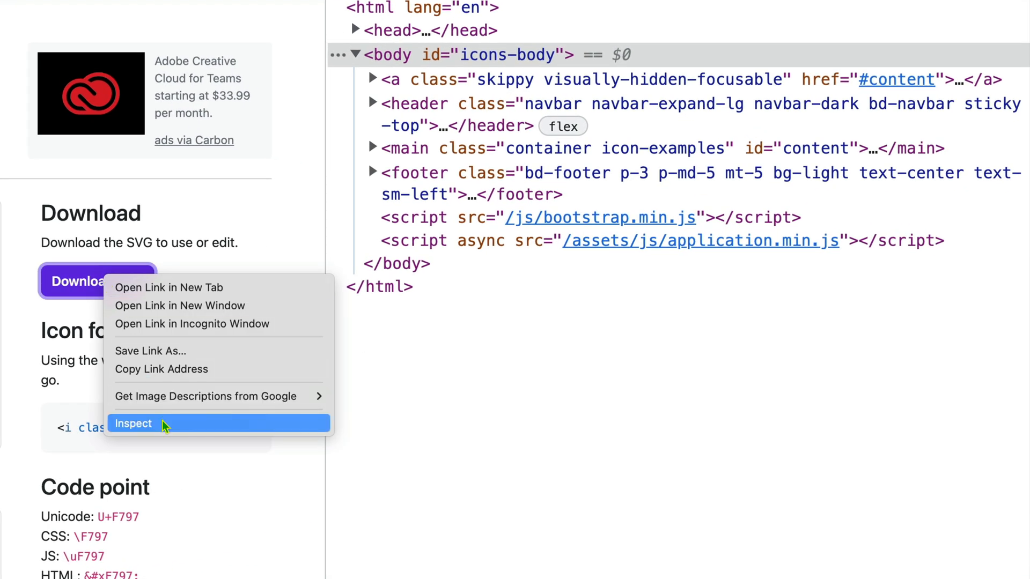
{"action": "left_click", "coordinate": [134, 424]}
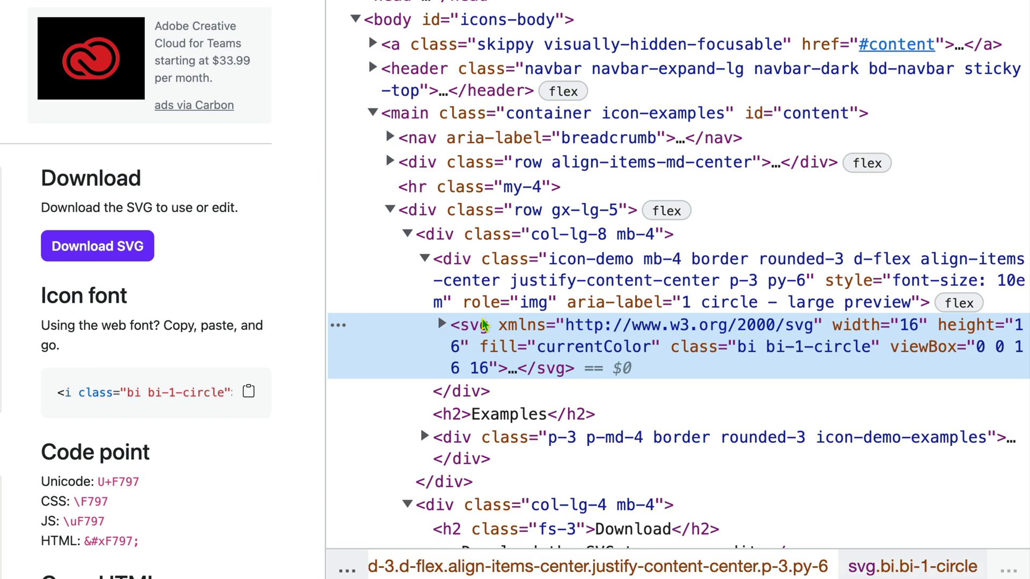
{"action": "left_click", "coordinate": [441, 325]}
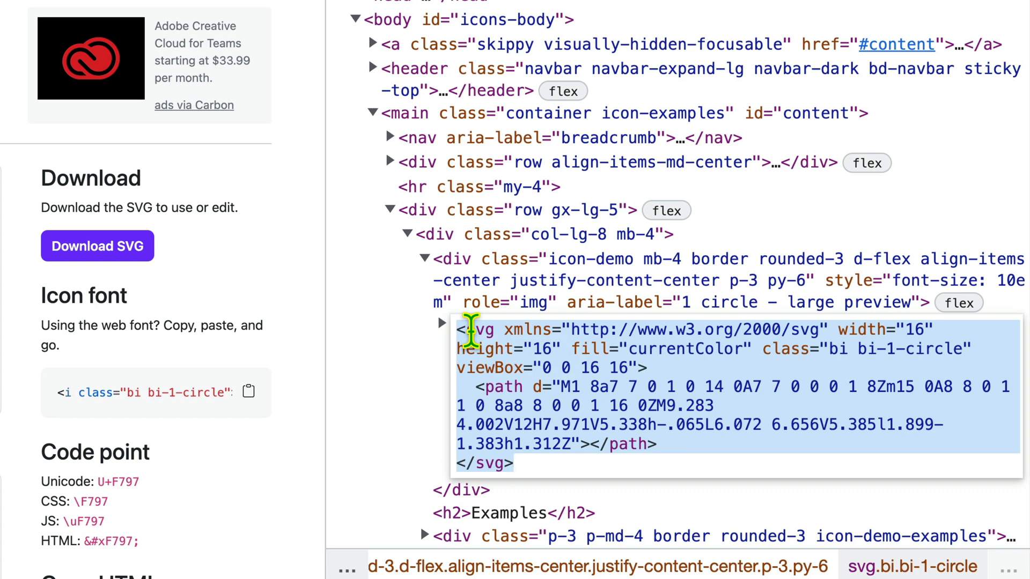
{"action": "left_click", "coordinate": [442, 325]}
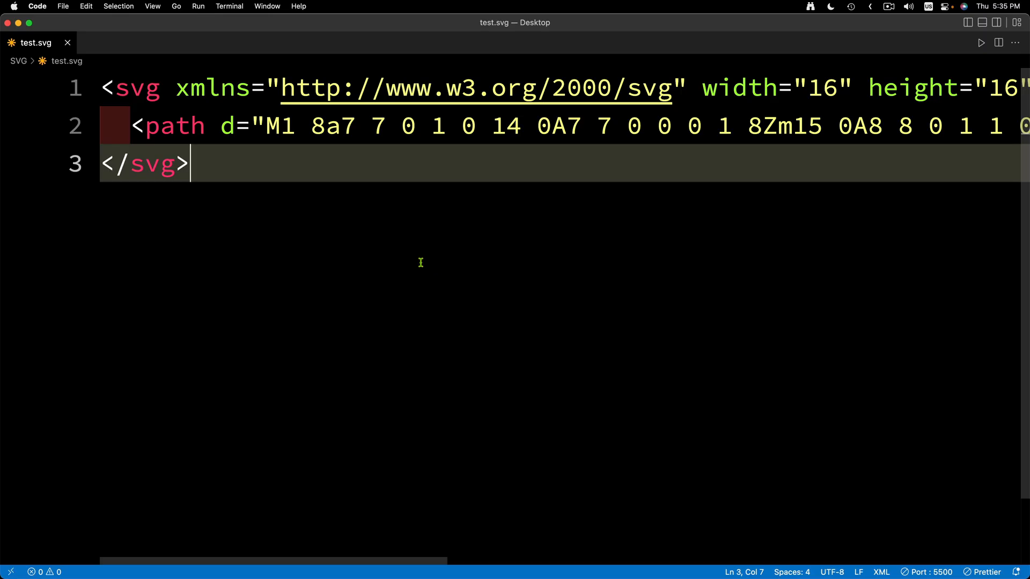
Preview test.svg with Open with Live Server from the editor context menu
{"action": "right_click", "coordinate": [420, 262]}
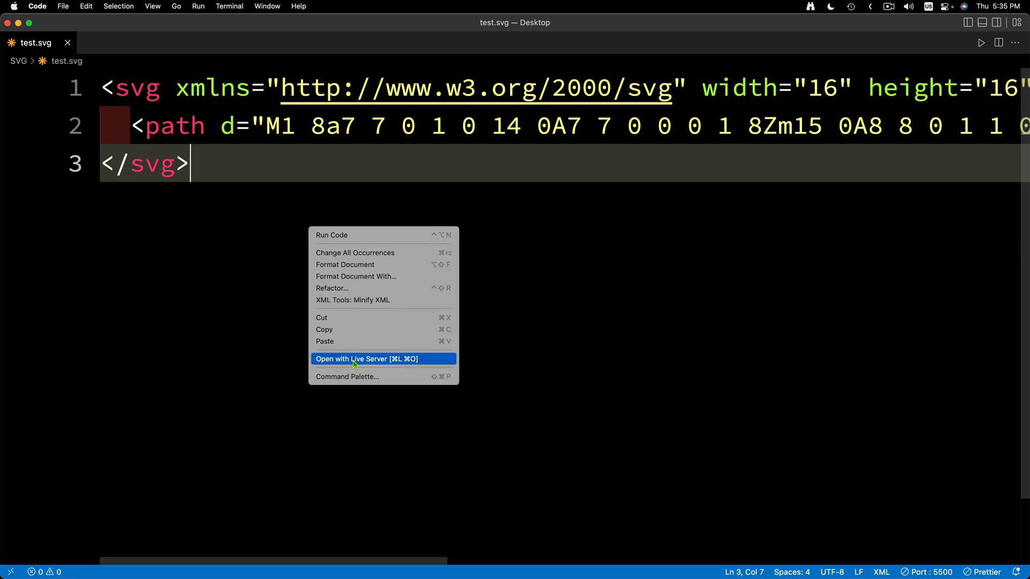
{"action": "left_click", "coordinate": [367, 359]}
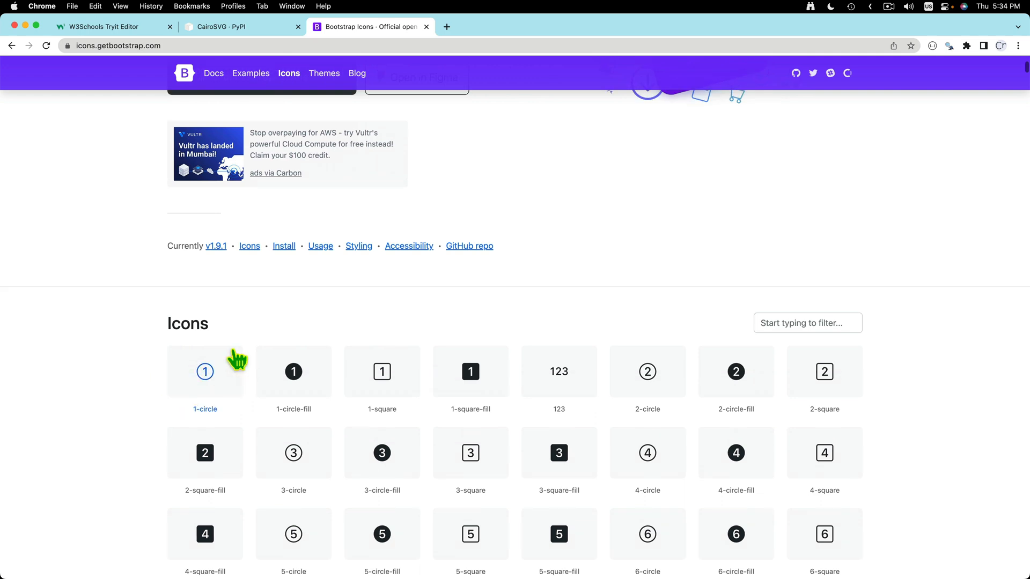
Open the 1-circle icon page and inspect its Download SVG button markup
{"action": "left_click", "coordinate": [205, 372]}
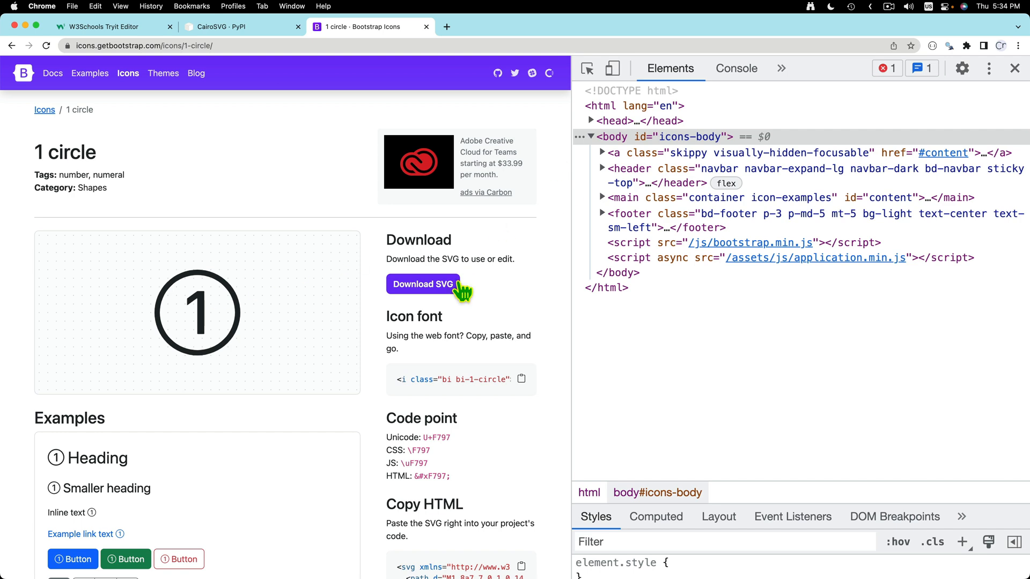
{"action": "right_click", "coordinate": [422, 284]}
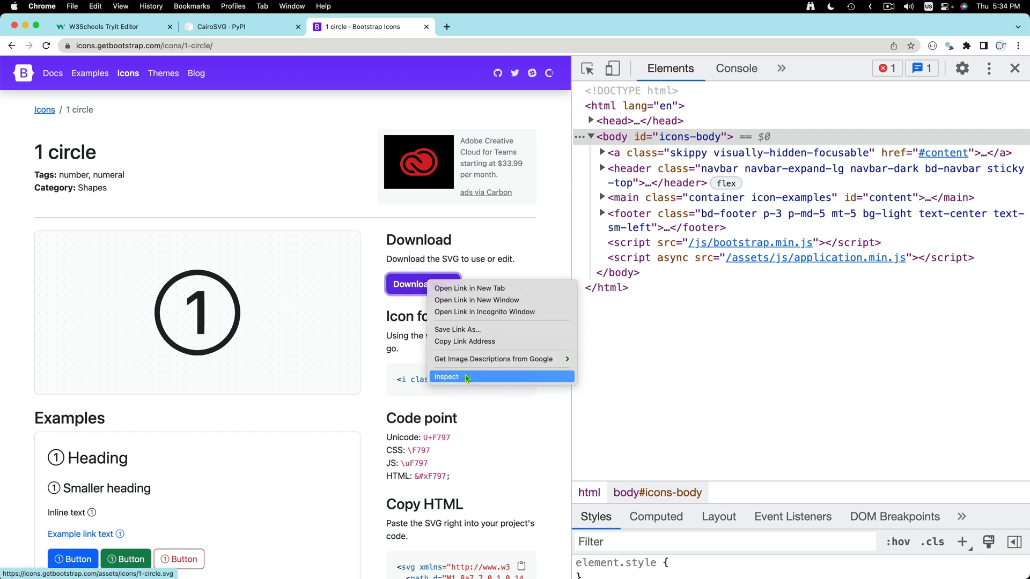
{"action": "left_click", "coordinate": [448, 377]}
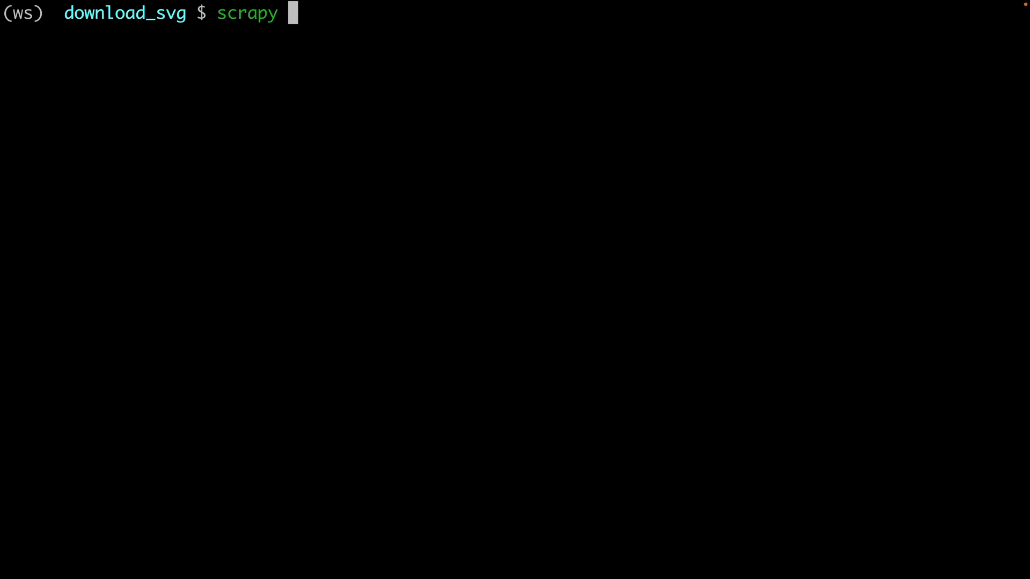
Run scrapy genspider bootstrap x, then open the project with code
{"action": "type", "text": "st"}
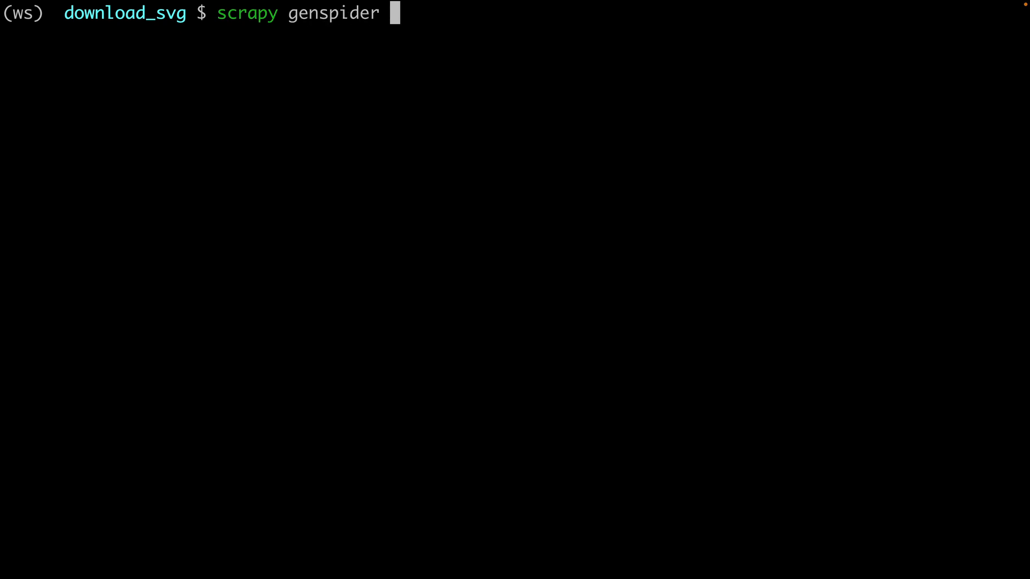
{"action": "type", "text": "boot"}
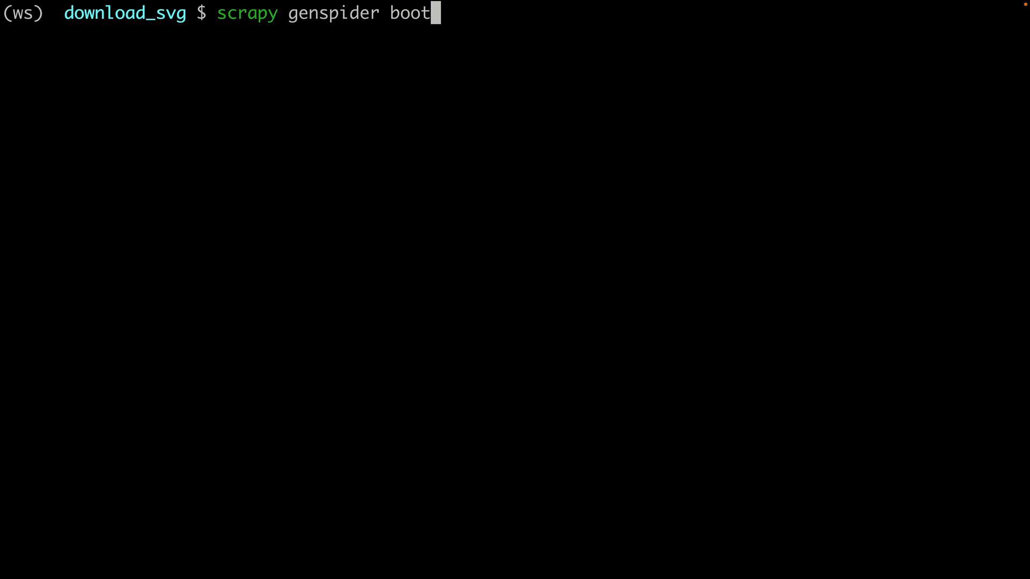
{"action": "type", "text": "strap"}
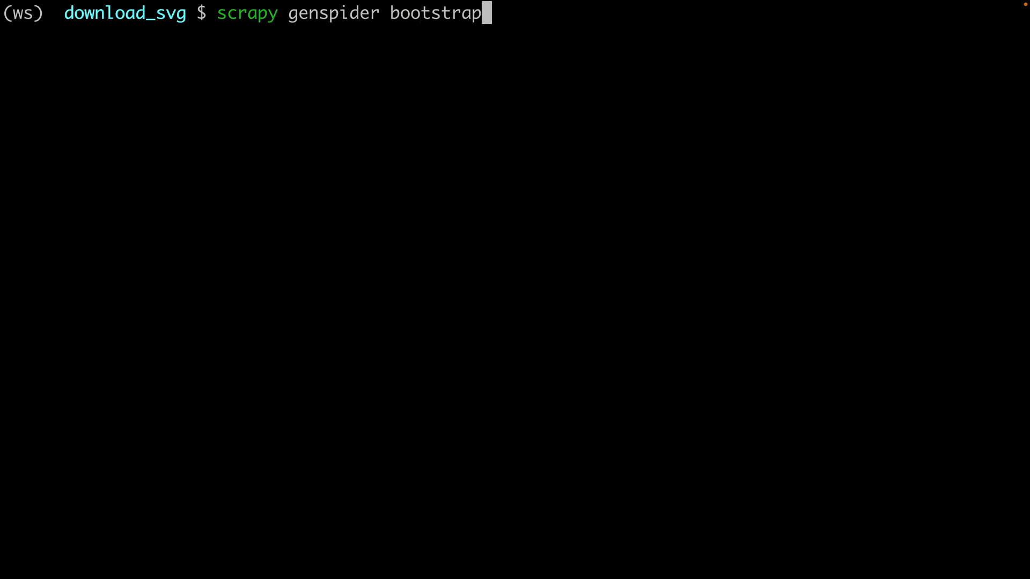
{"action": "type", "text": "x"}
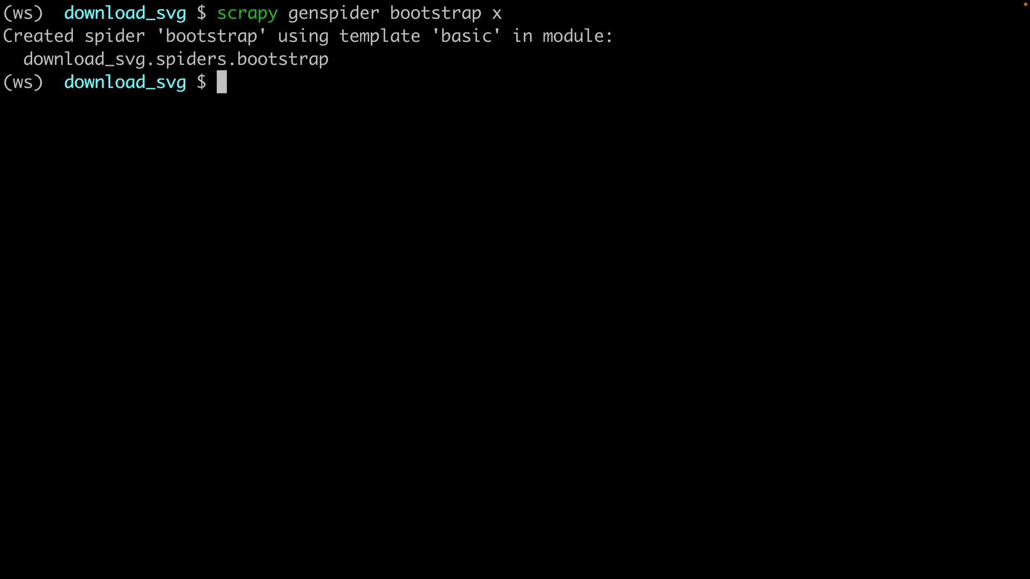
{"action": "type", "text": "code ."}
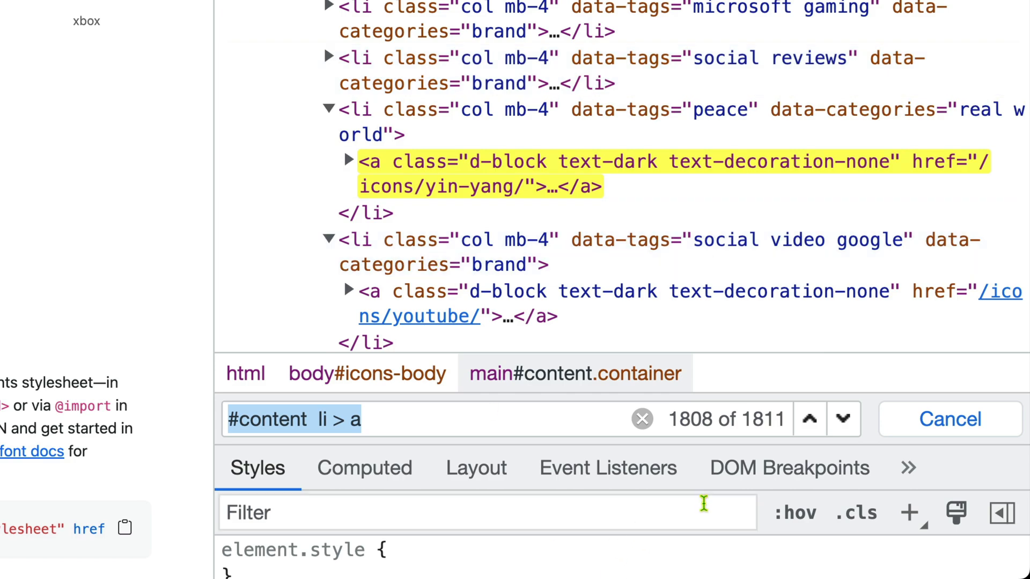
{"action": "mouse_move", "coordinate": [690, 424]}
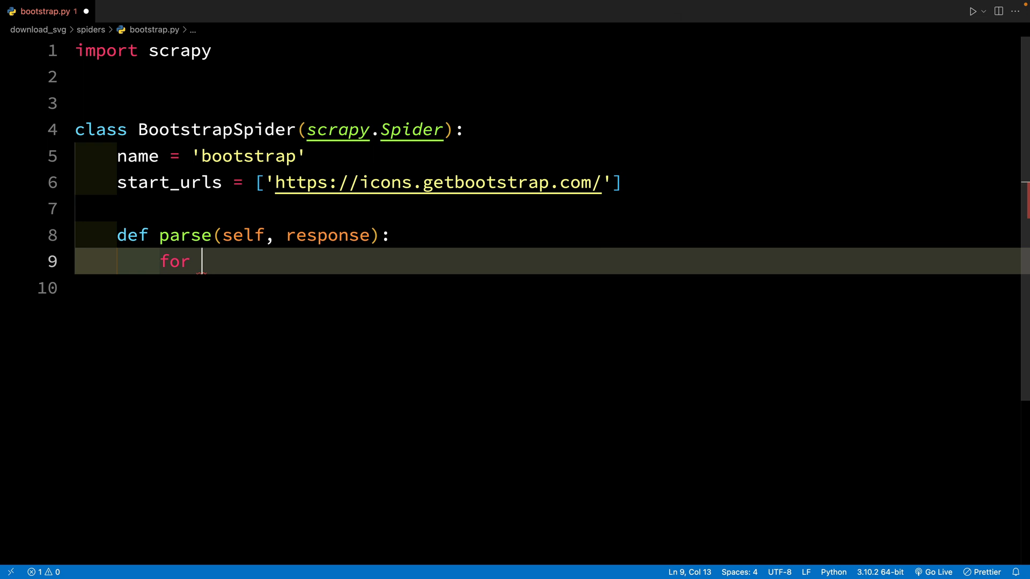
Loop over '#content li > a ::attr(href)' building scrapy.Request(response.urljoin(url), callback=self.parse_)
{"action": "type", "text": "url in response."}
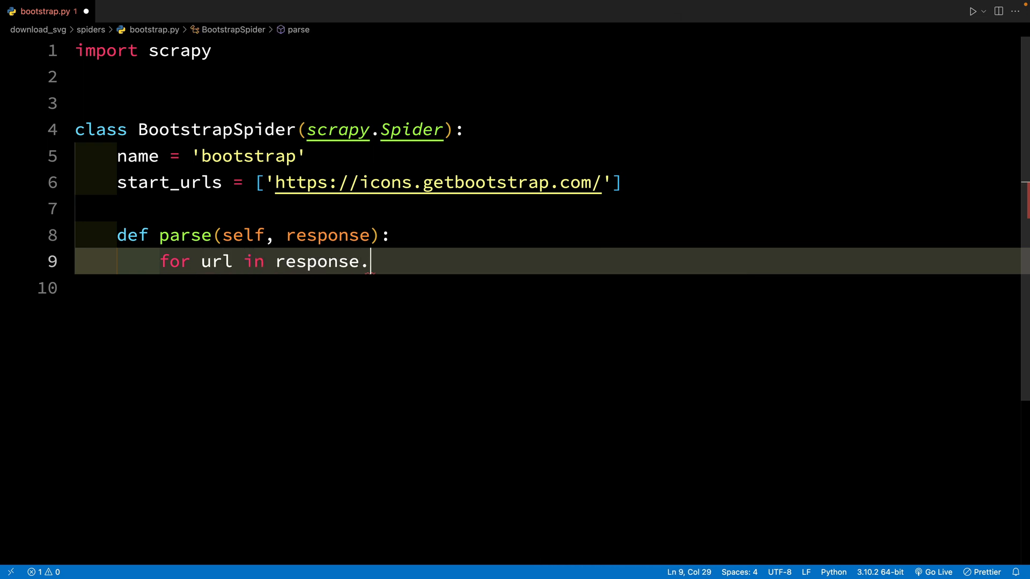
{"action": "type", "text": "css('#content  li > a ::'"}
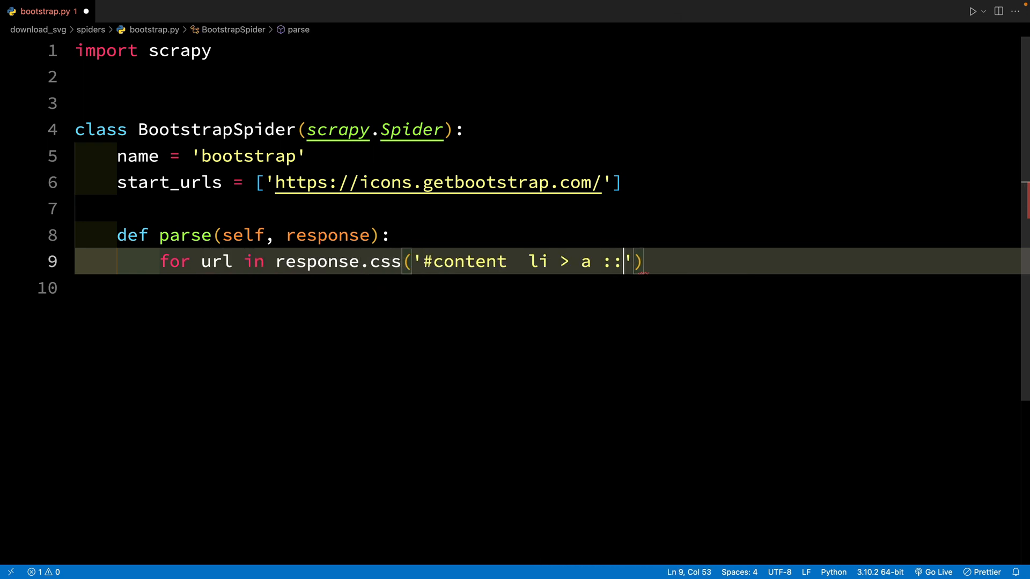
{"action": "type", "text": "attr"}
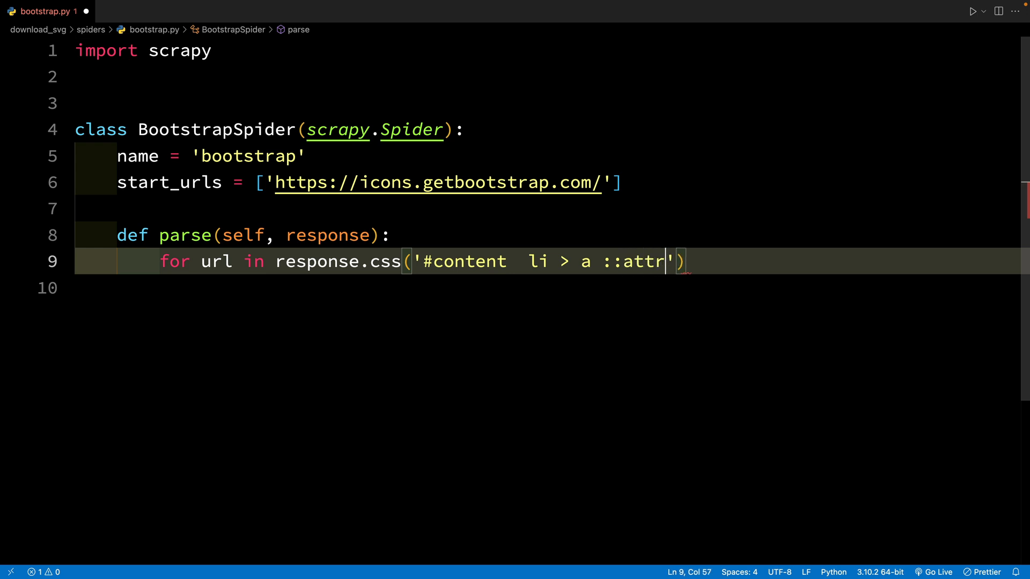
{"action": "type", "text": "(href)')g,"}
{"action": "left_click", "coordinate": [553, 288]}
{"action": "type", "text": "scrapy.Request(response.urljoin(url"}
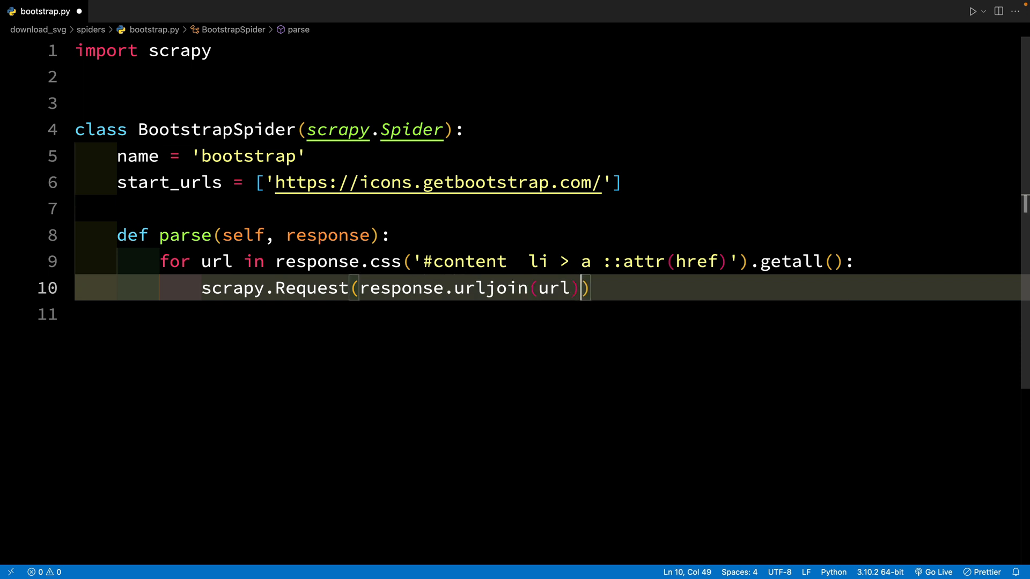
{"action": "type", "text": ", ca"}
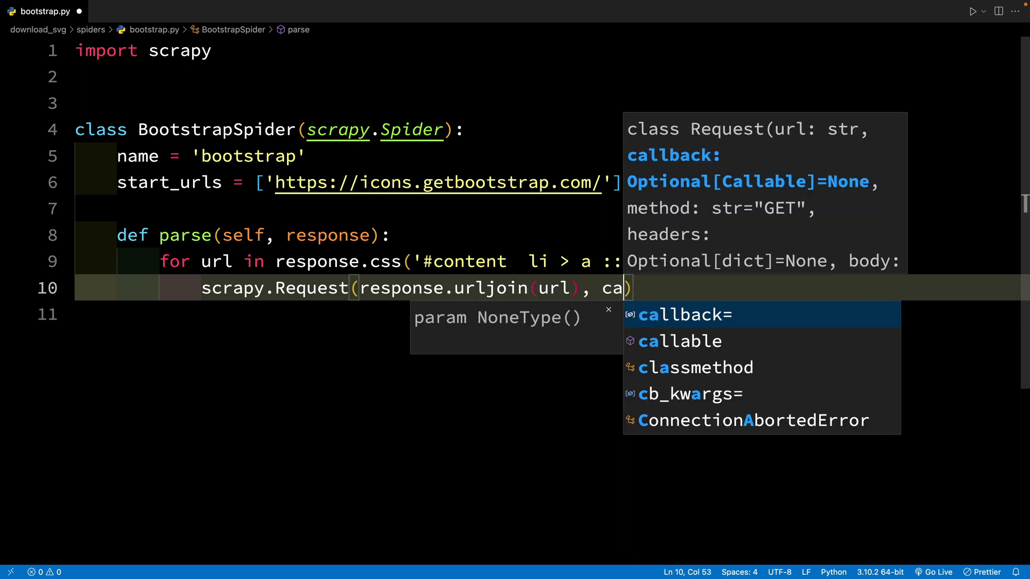
{"action": "type", "text": "llback=self."}
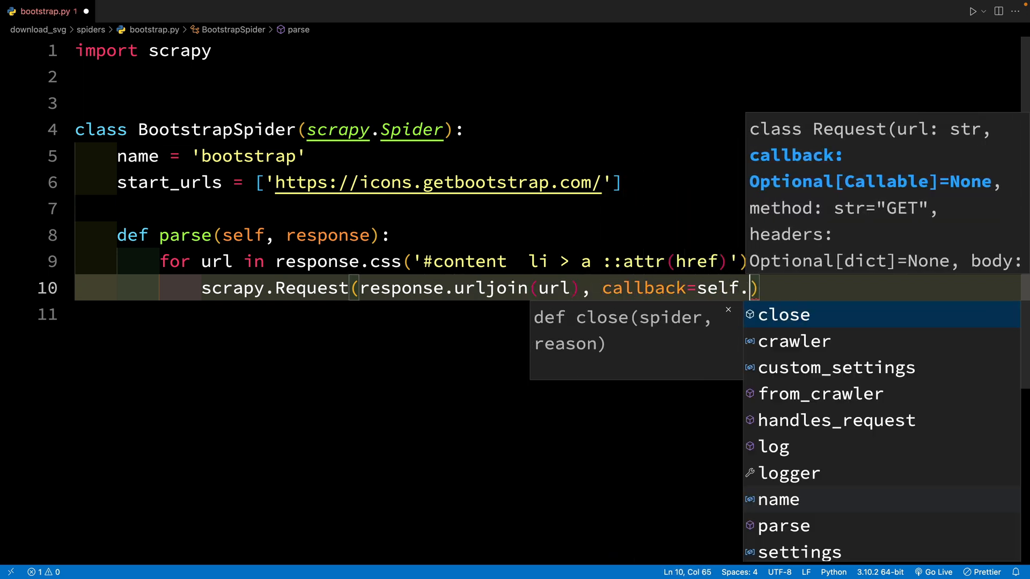
{"action": "key", "text": "Escape"}
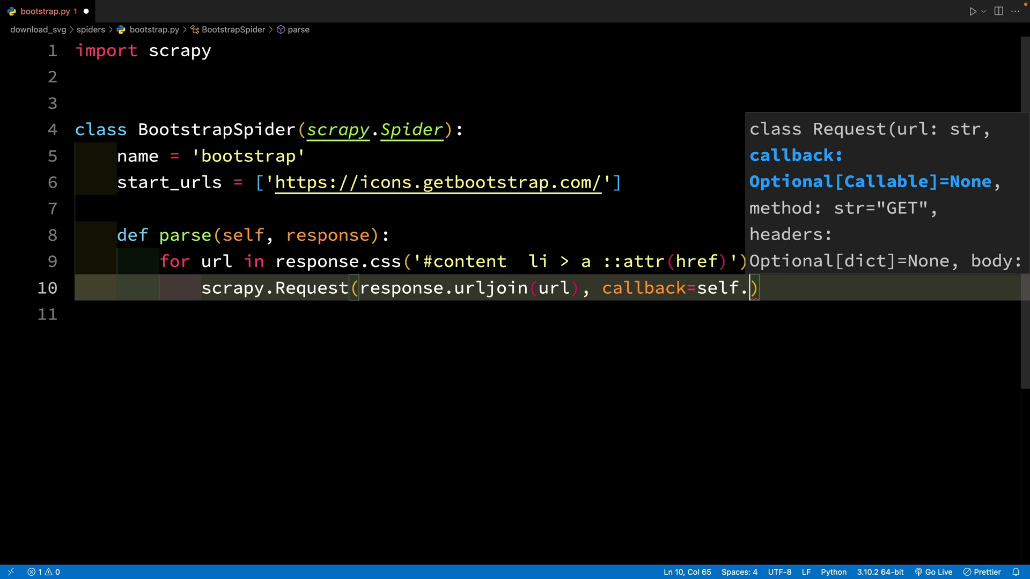
{"action": "type", "text": "parse_"}
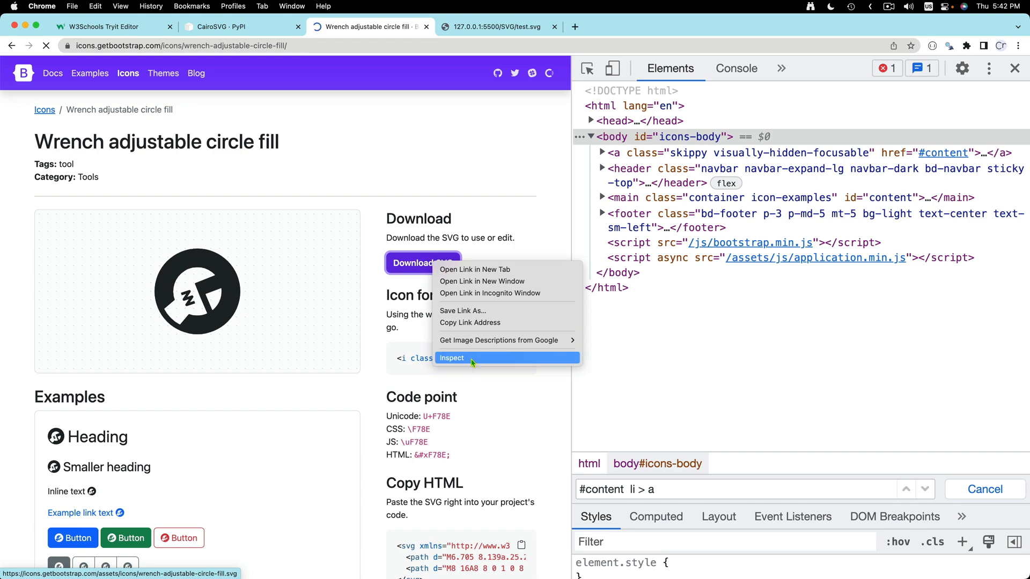
Inspect the Download SVG link markup on the wrench icon's page
{"action": "left_click", "coordinate": [451, 358]}
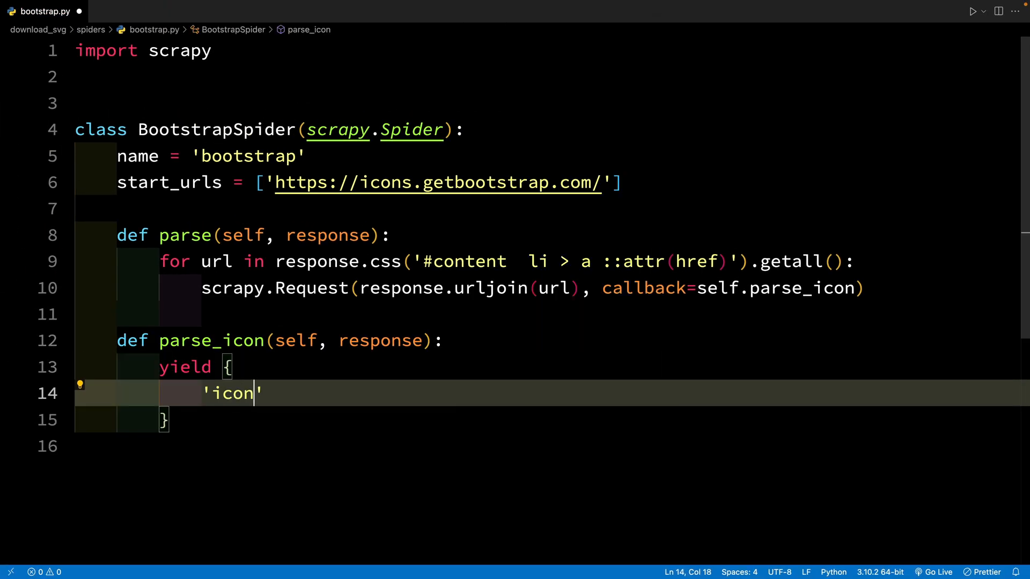
Type icon_url as response.css('[download] ::attr(href)').get() in parse_icon's yielded dict
{"action": "type", "text": "_url': response"}
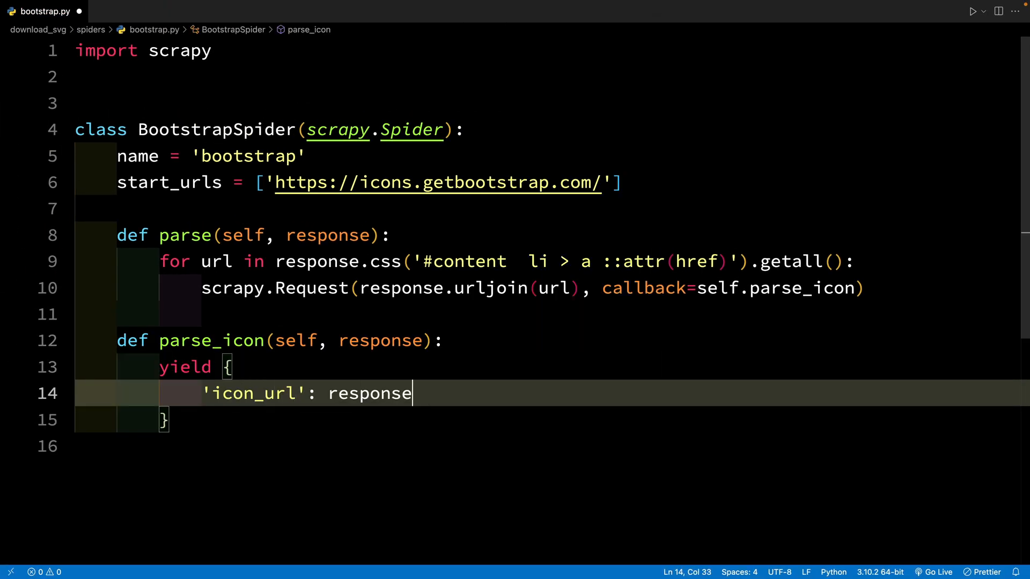
{"action": "type", "text": ".css"}
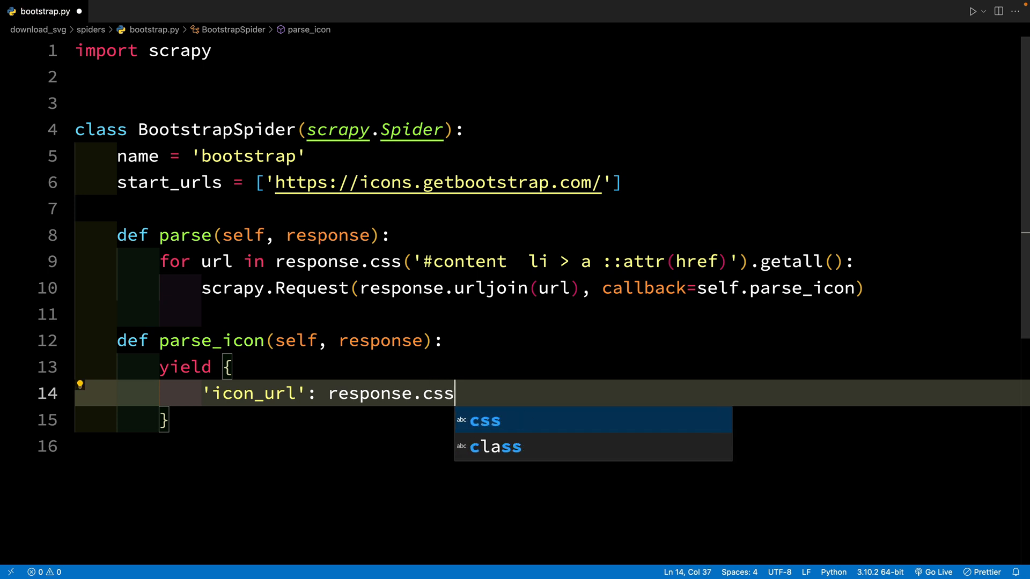
{"action": "type", "text": "('[download] :')"}
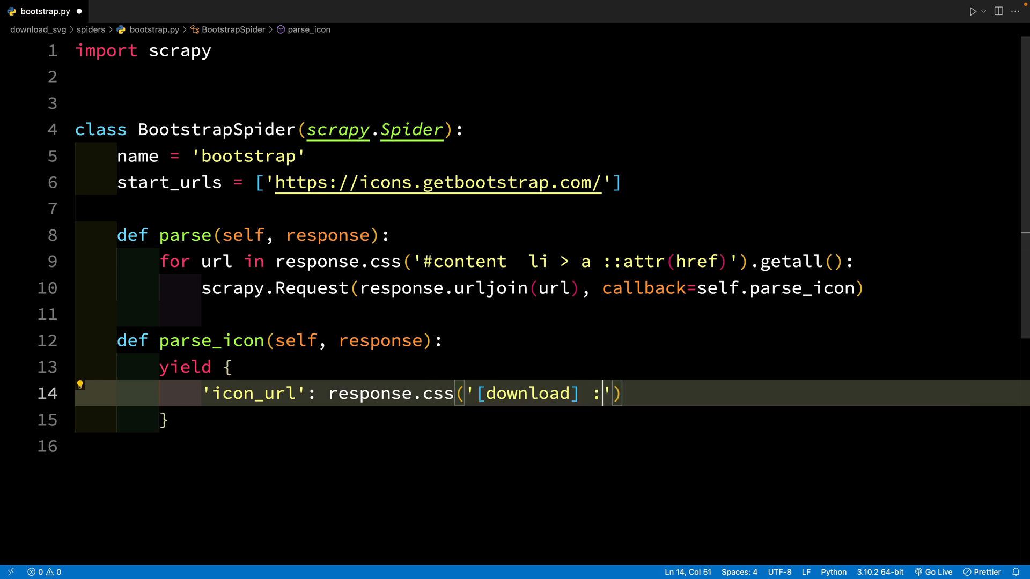
{"action": "type", "text": ":attr("}
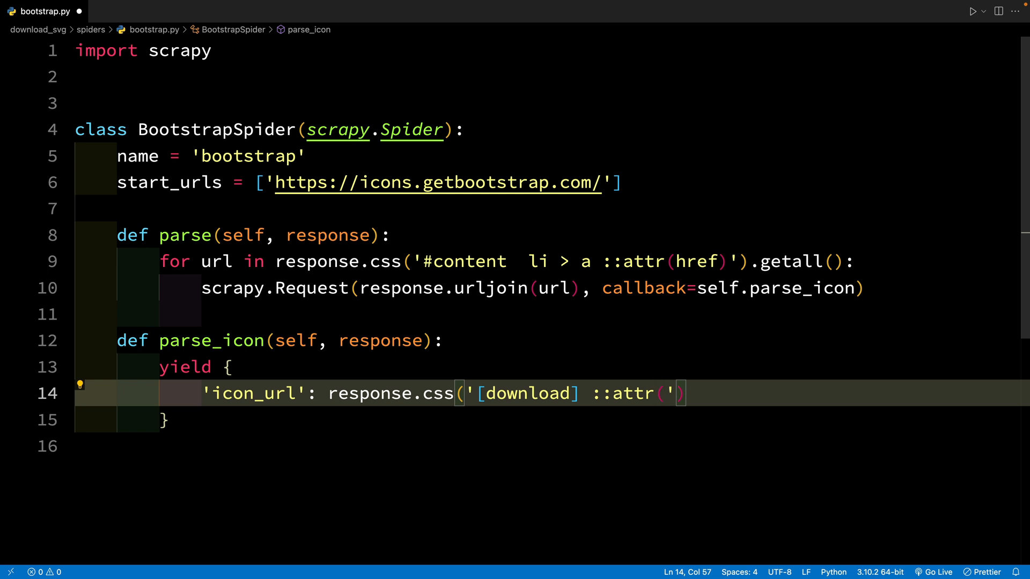
{"action": "type", "text": "href').get()"}
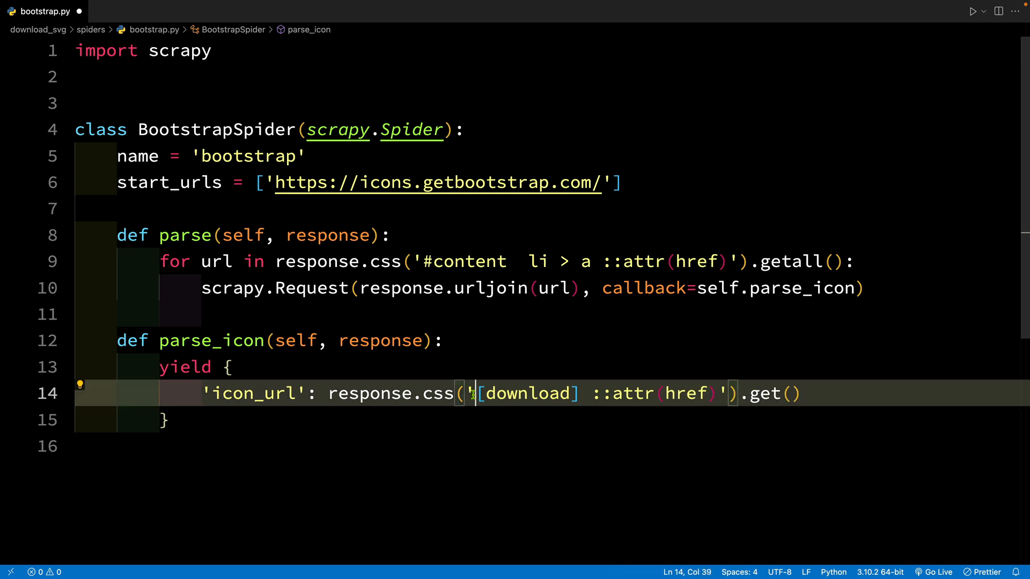
Wrap the download selector in response.urljoin to produce an absolute URL
{"action": "double_click", "coordinate": [526, 394]}
{"action": "type", "text": "response.urljoin"}
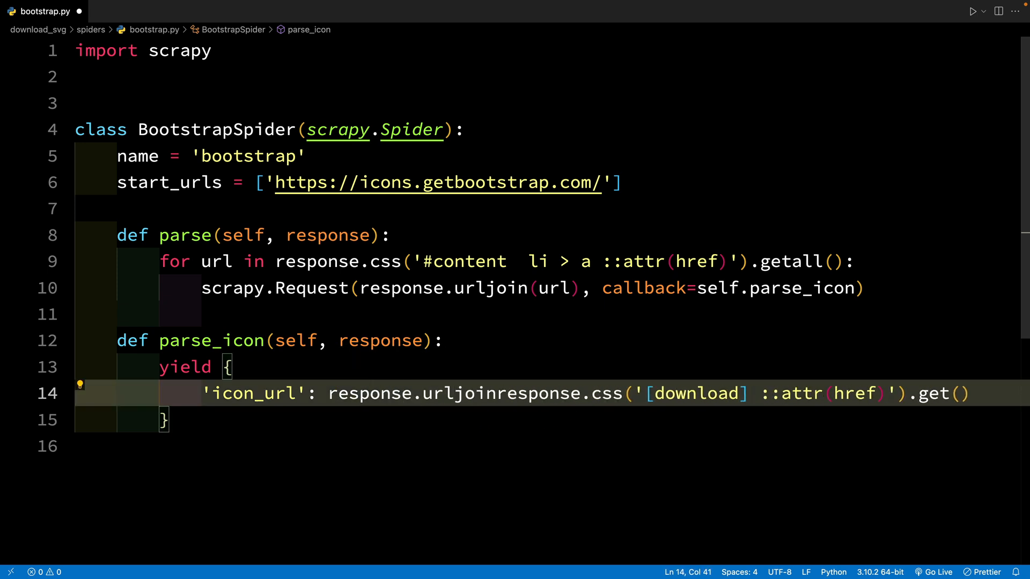
{"action": "type", "text": "("}
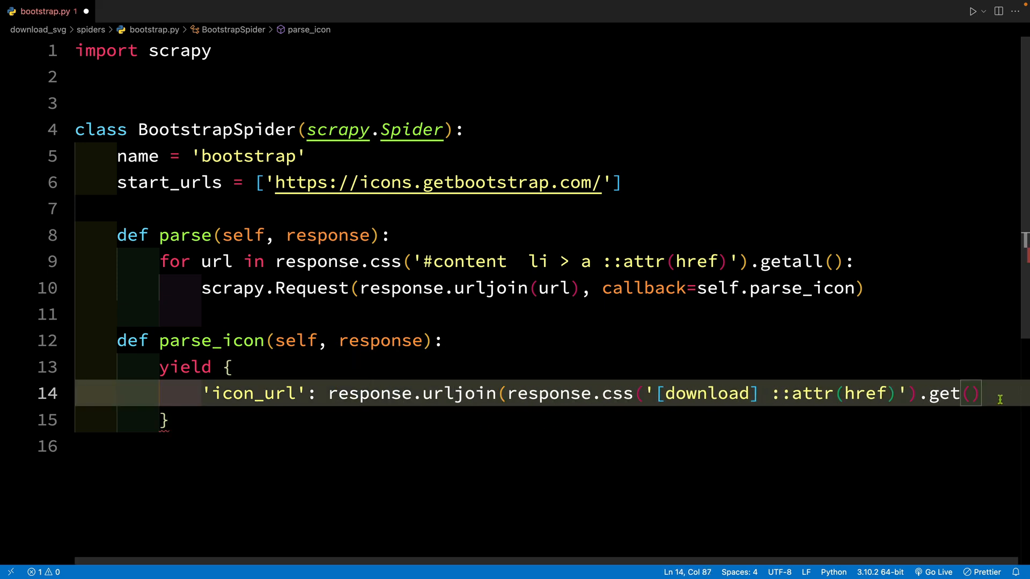
{"action": "double_click", "coordinate": [410, 393]}
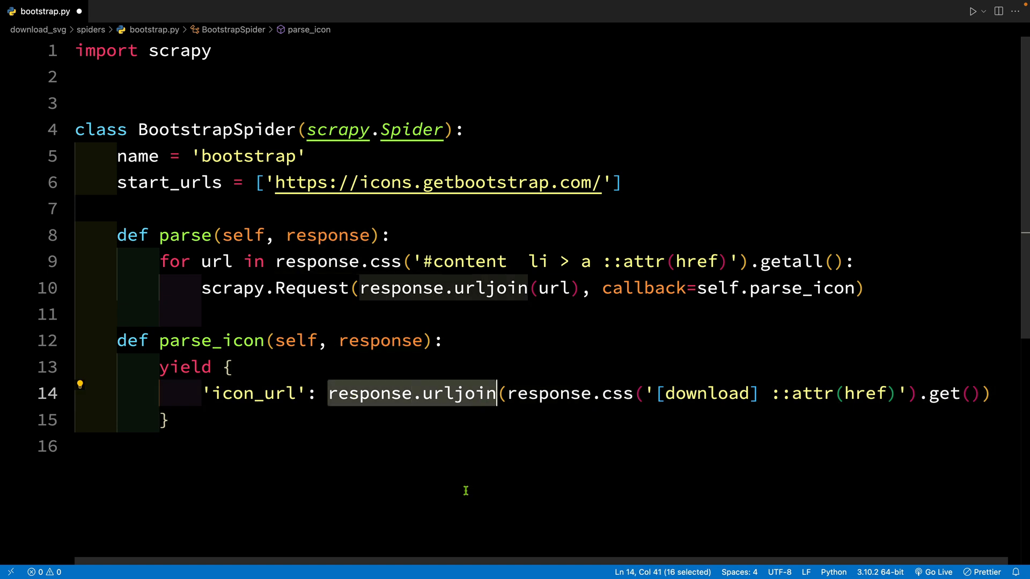
{"action": "mouse_move", "coordinate": [463, 486]}
{"action": "type", "text": "yield "}
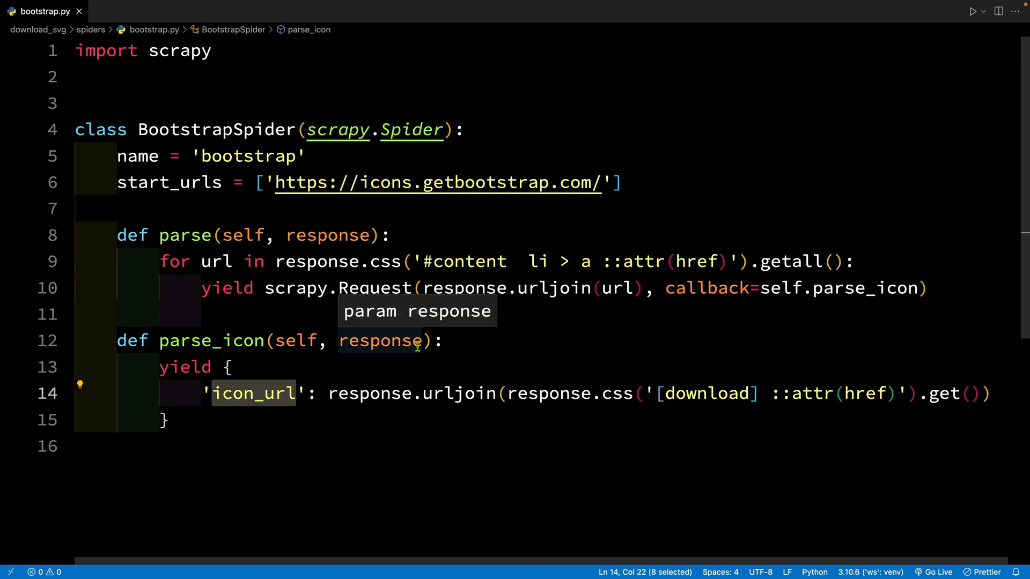
{"action": "mouse_move", "coordinate": [302, 436]}
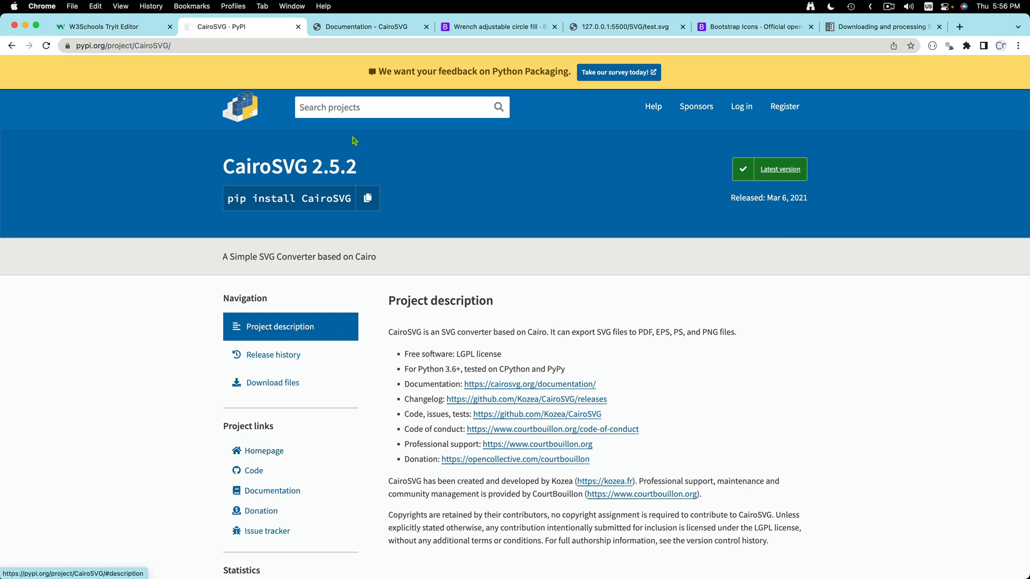
Open CairoSVG's documentation and highlight the Windows Visual C++ compiler requirement
{"action": "left_click", "coordinate": [368, 27]}
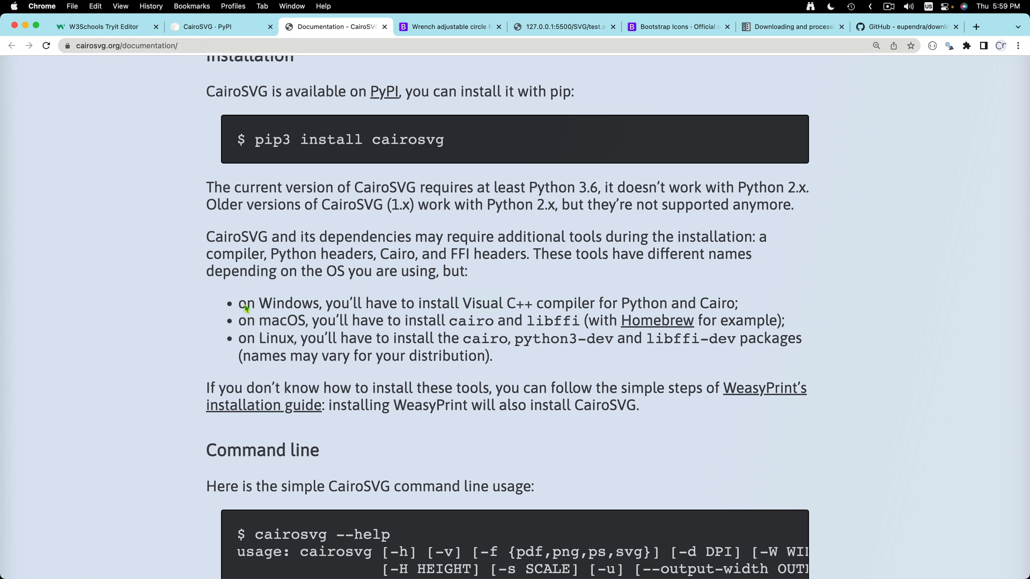
{"action": "left_click_drag", "start_coordinate": [239, 302], "coordinate": [737, 302]}
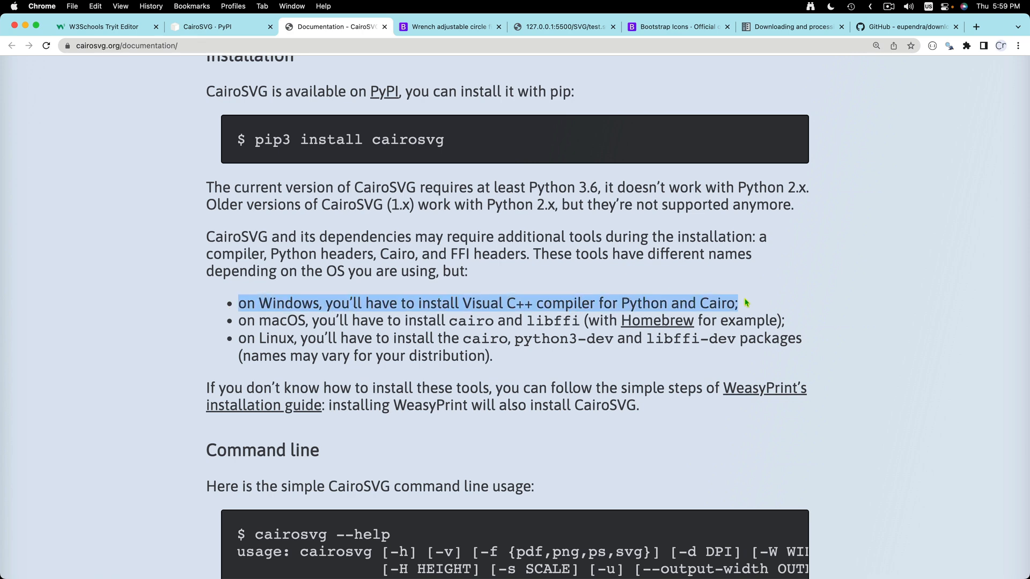
{"action": "mouse_move", "coordinate": [879, 45]}
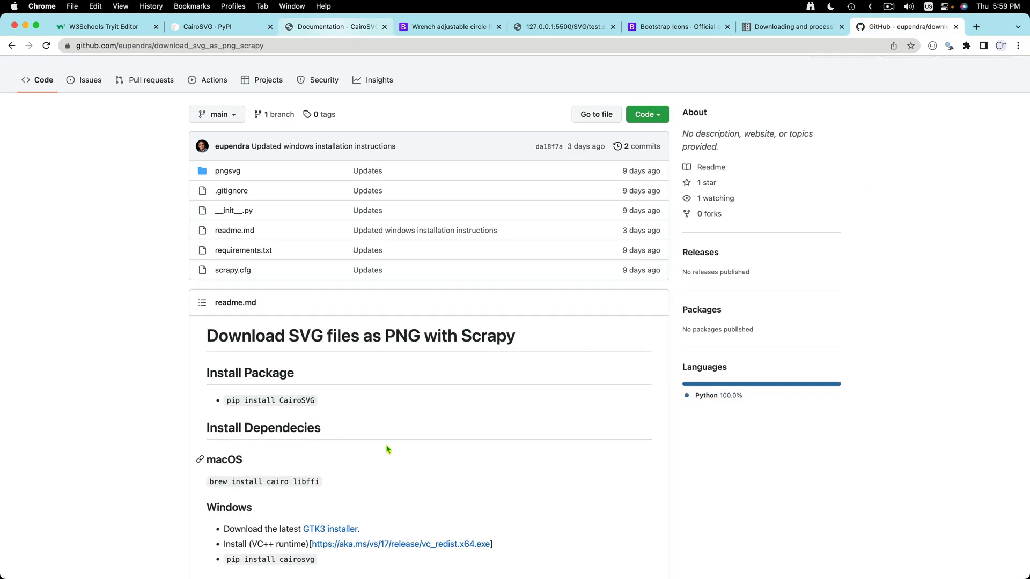
Scroll the README to the CairoSVG install commands, highlighting the macOS command
{"action": "scroll", "scroll_direction": "down", "scroll_amount": 3}
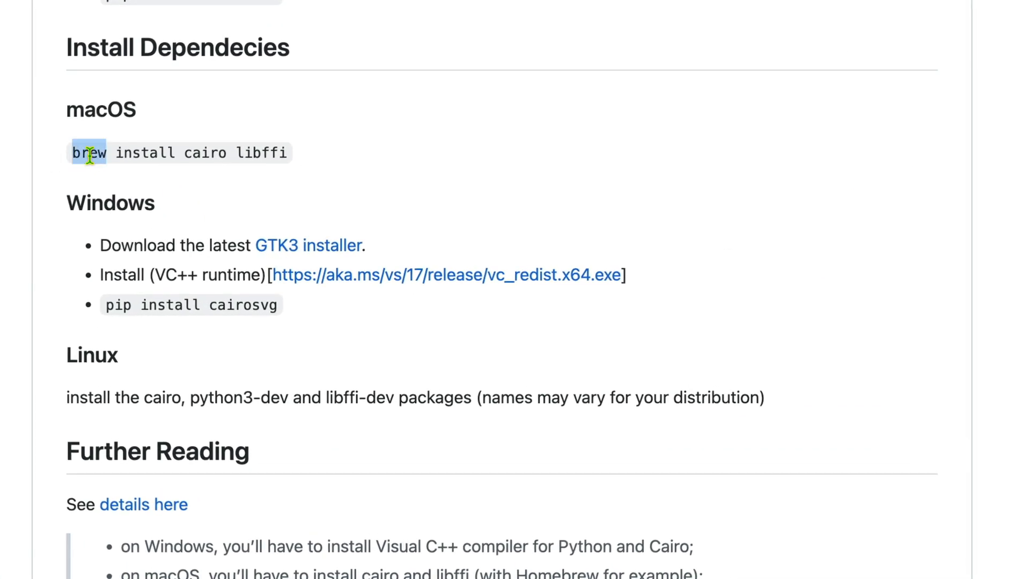
{"action": "left_click_drag", "start_coordinate": [74, 152], "coordinate": [286, 153]}
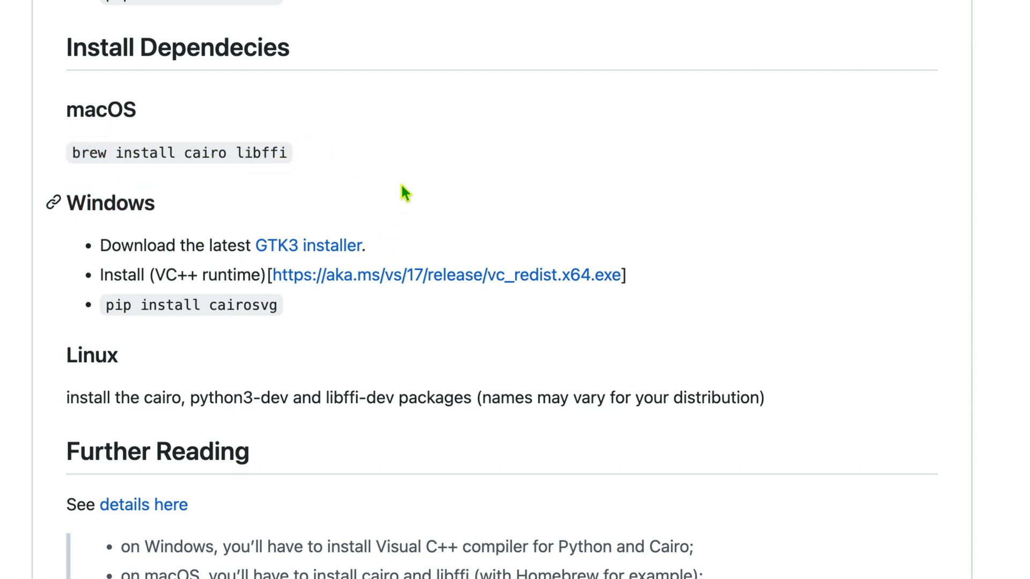
{"action": "scroll", "scroll_direction": "down", "scroll_amount": 3}
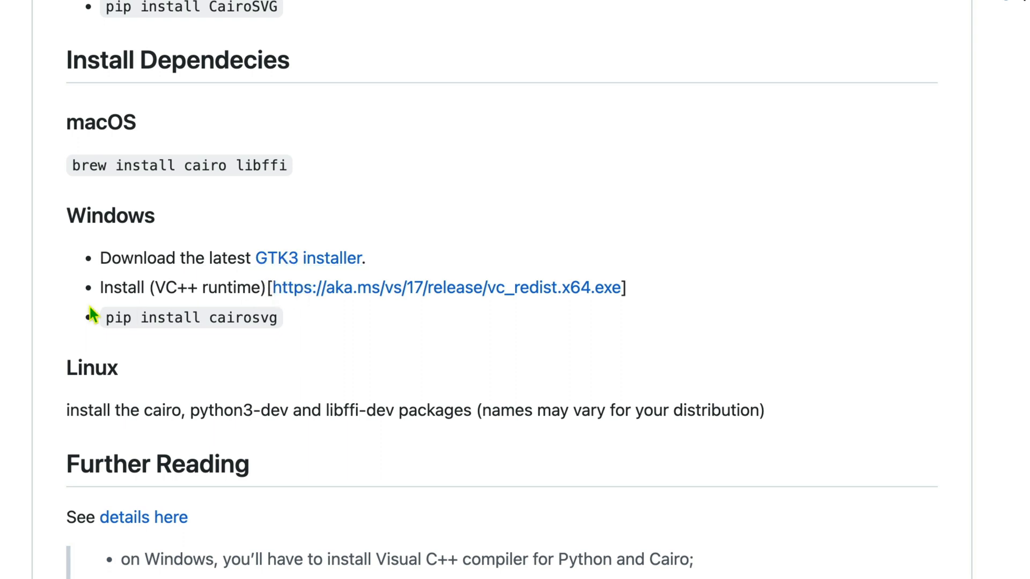
{"action": "mouse_move", "coordinate": [335, 302]}
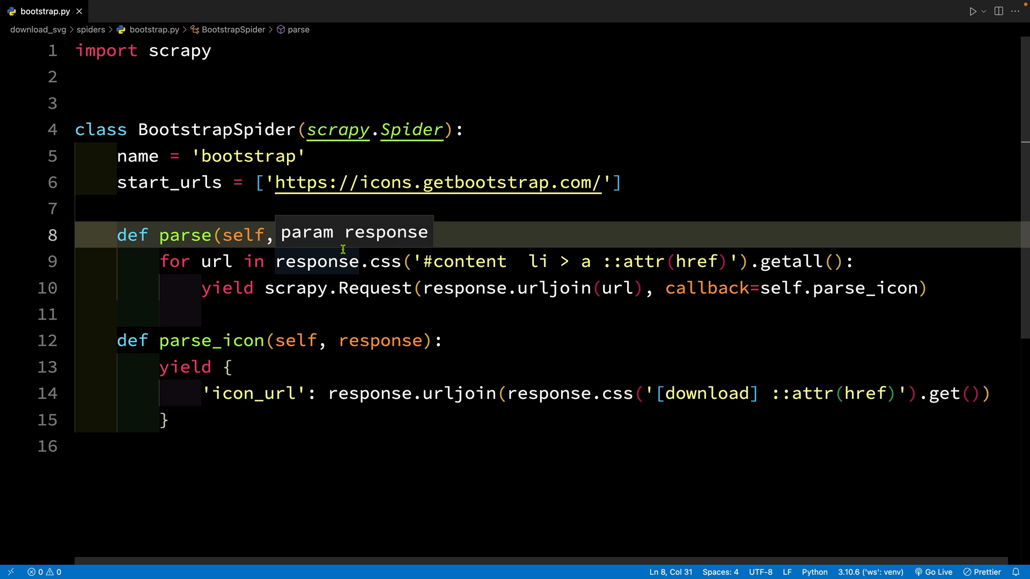
Open download_svg's pipelines.py by searching 'pip' in quick open
{"action": "type", "text": "pip"}
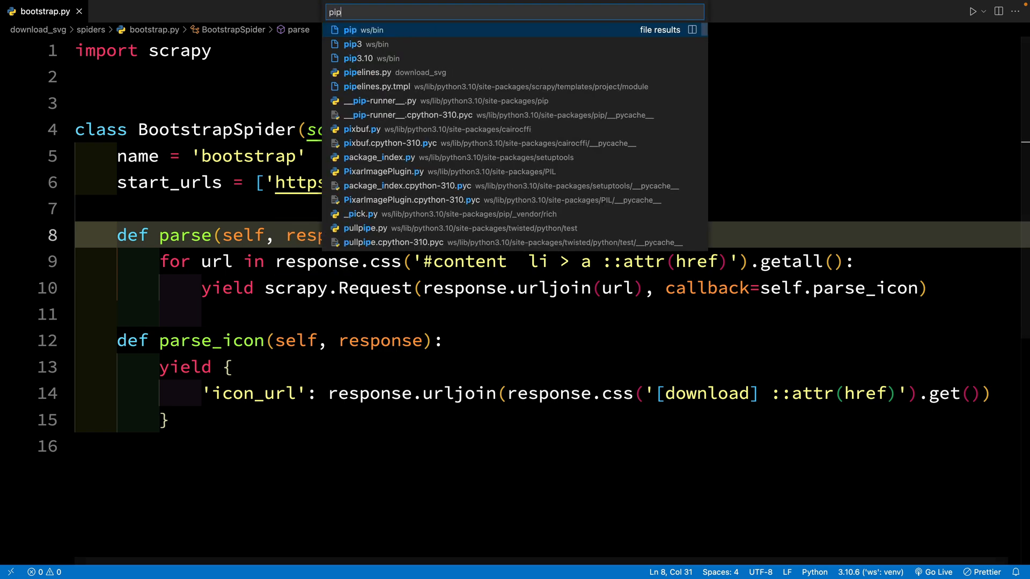
{"action": "left_click", "coordinate": [368, 72]}
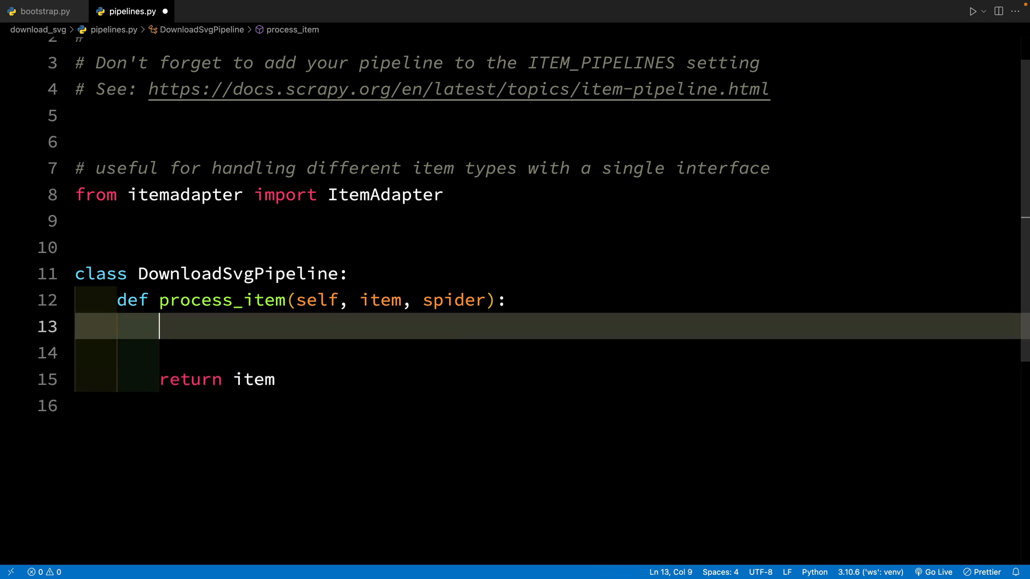
Add icon_url = item.get('icon_url') in process_item, checking the key in bootstrap.py
{"action": "type", "text": "##"}
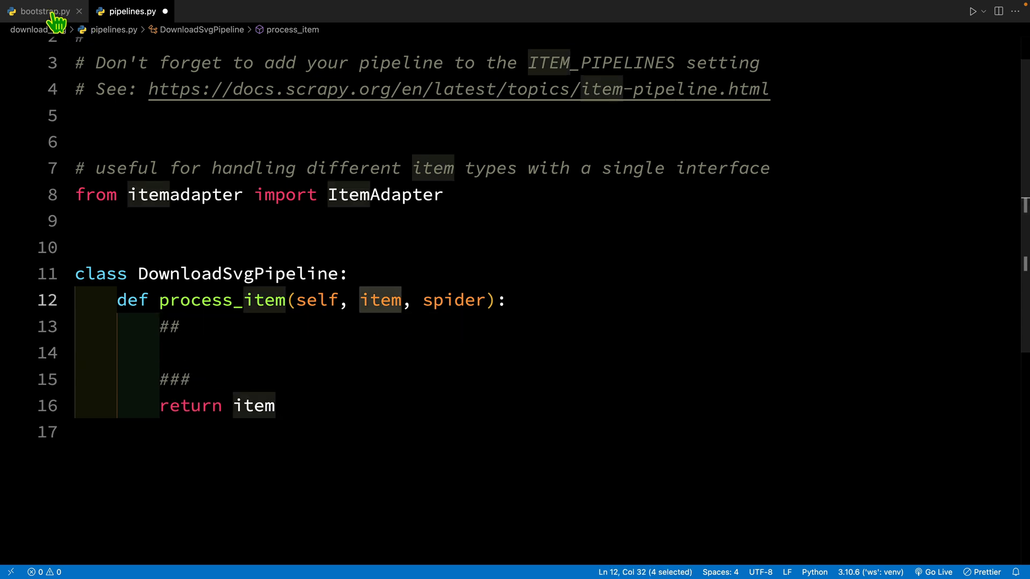
{"action": "left_click", "coordinate": [41, 12]}
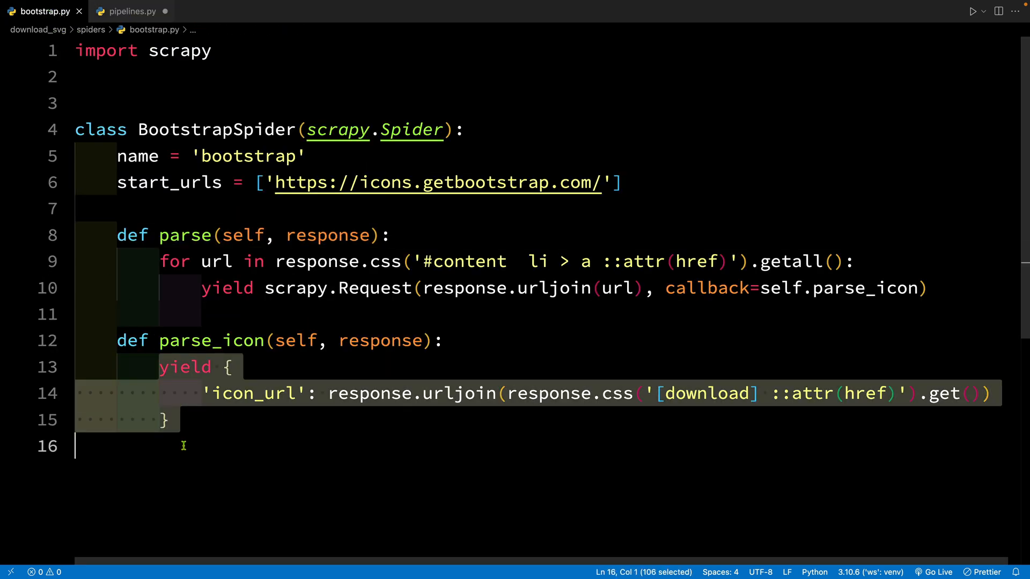
{"action": "double_click", "coordinate": [252, 393]}
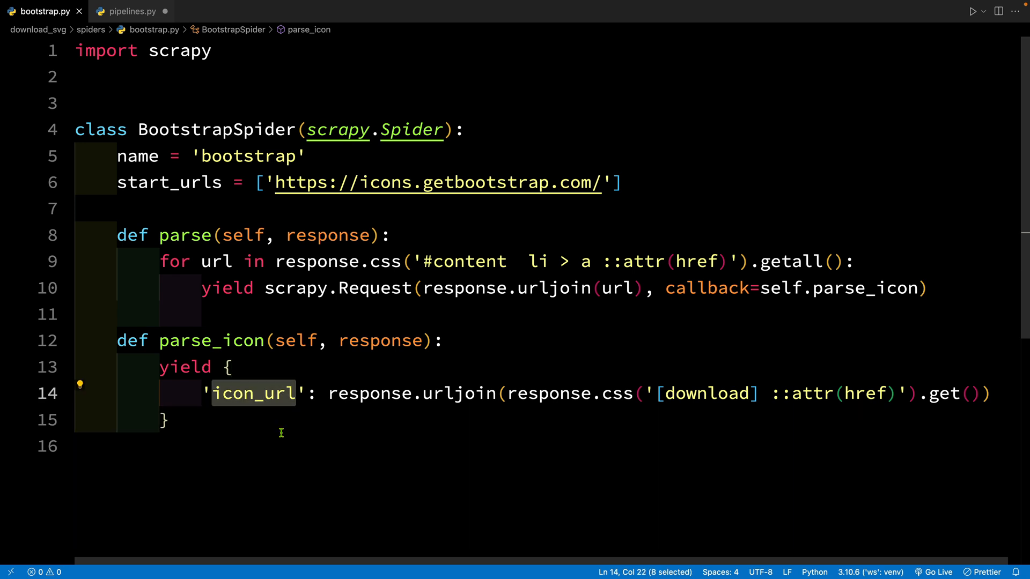
{"action": "left_click", "coordinate": [131, 12]}
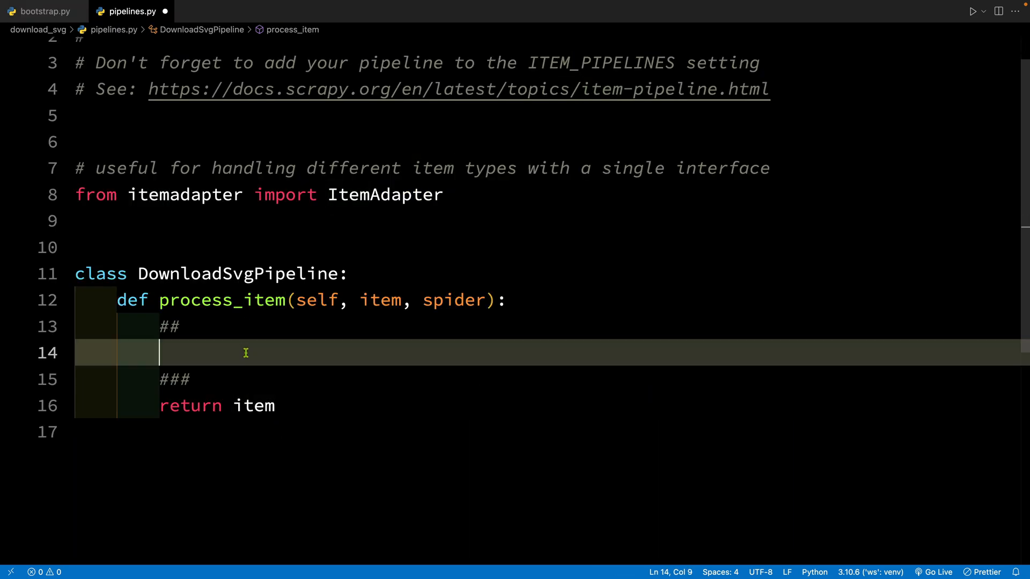
{"action": "type", "text": "icon_url = item.get("}
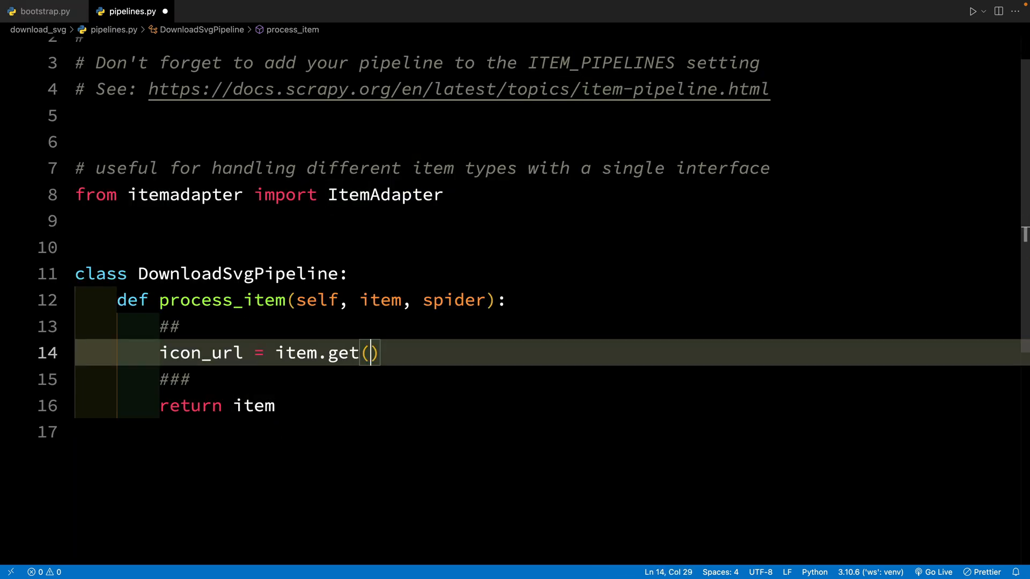
{"action": "type", "text": "'icon_url'"}
{"action": "left_click", "coordinate": [553, 248]}
{"action": "type", "text": "import "}
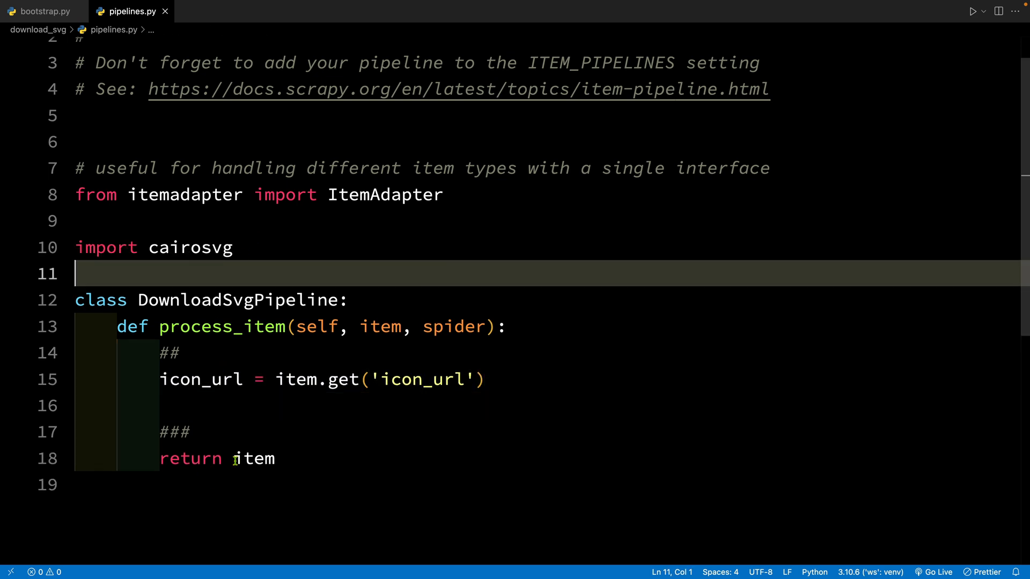
Call cairosvg.svg2png with url=icon_url and output_width=500
{"action": "type", "text": "cairosvg"}
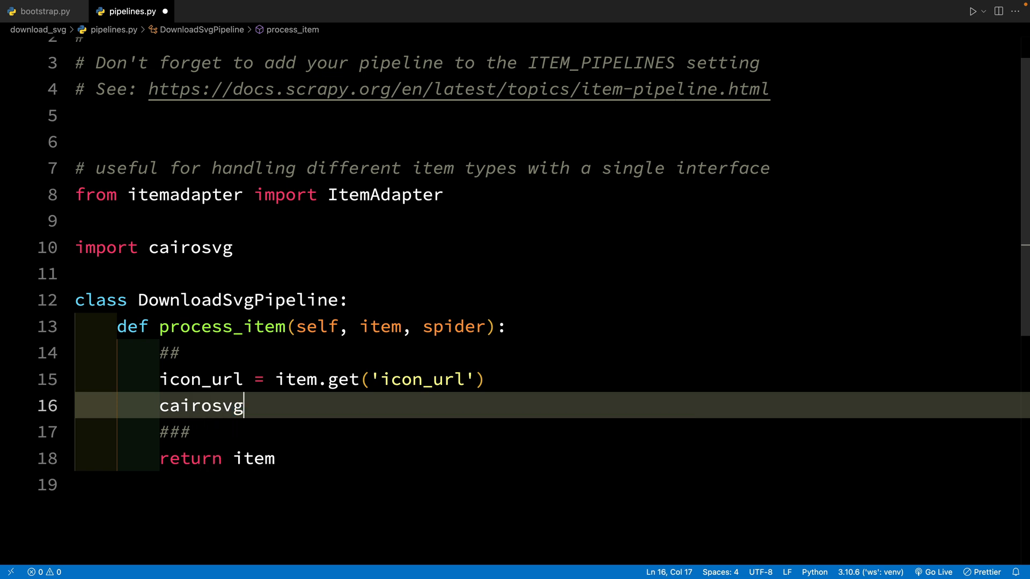
{"action": "type", "text": ".sv"}
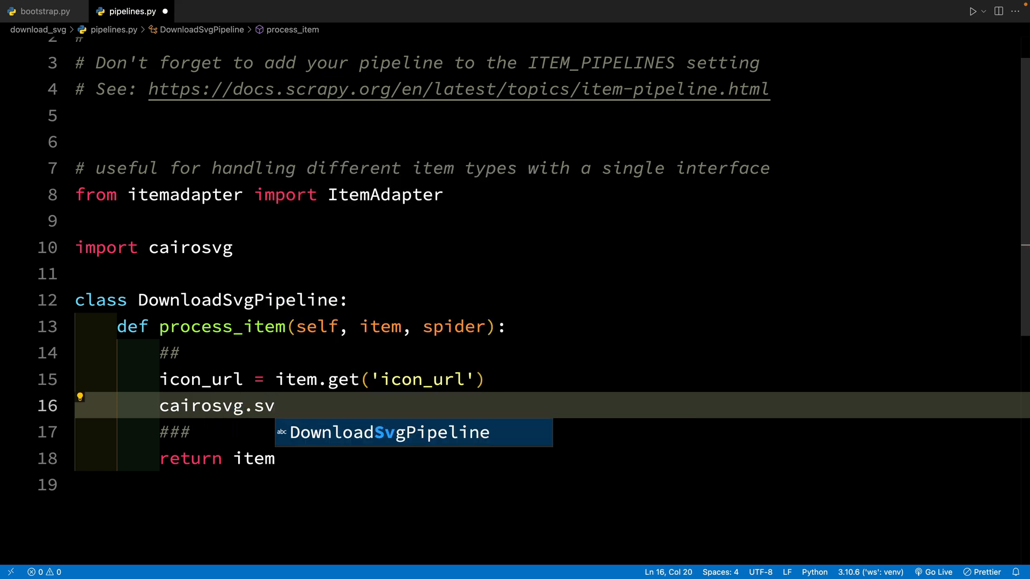
{"action": "type", "text": "g2png()"}
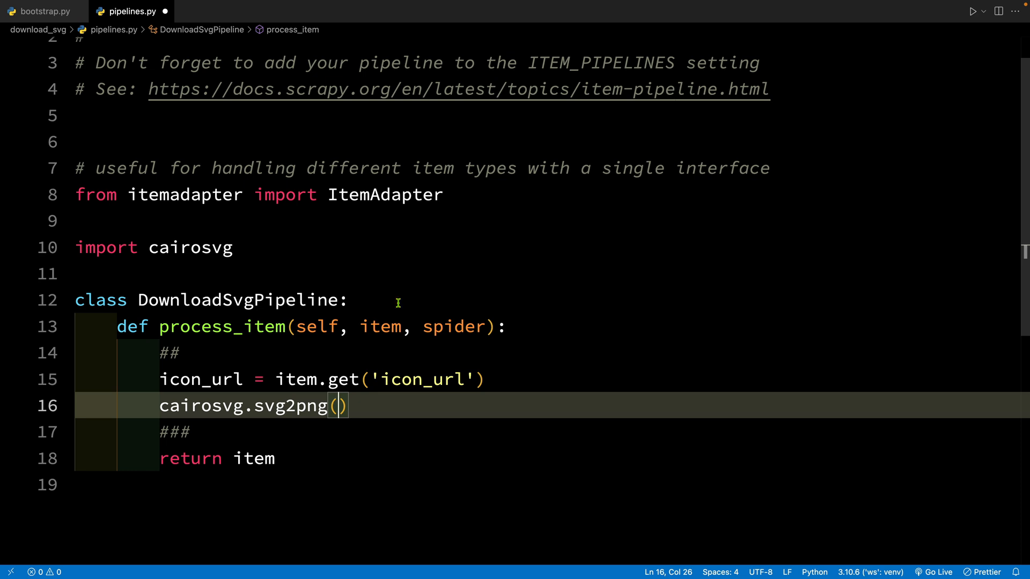
{"action": "type", "text": "url="}
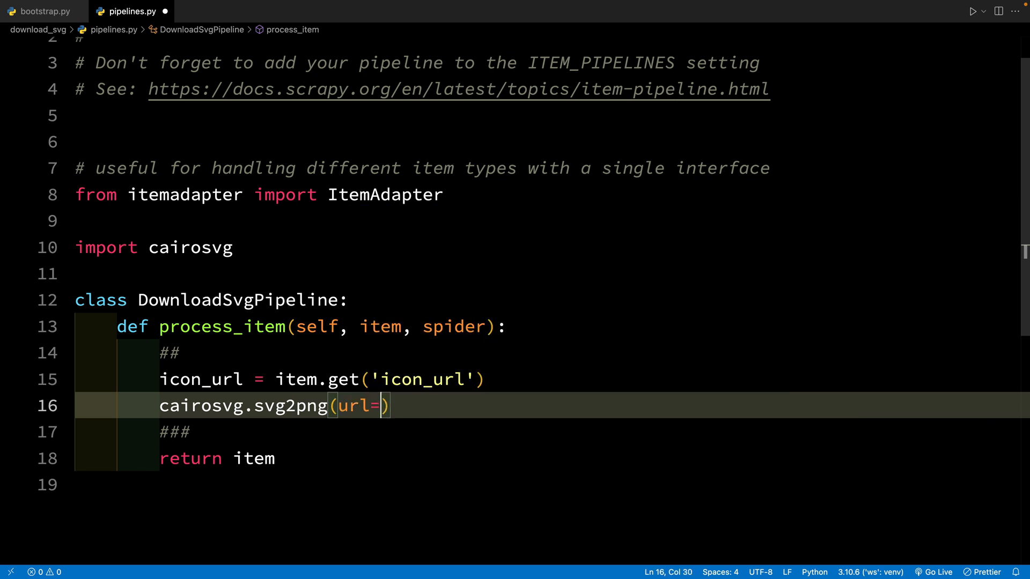
{"action": "type", "text": "icon_url,"}
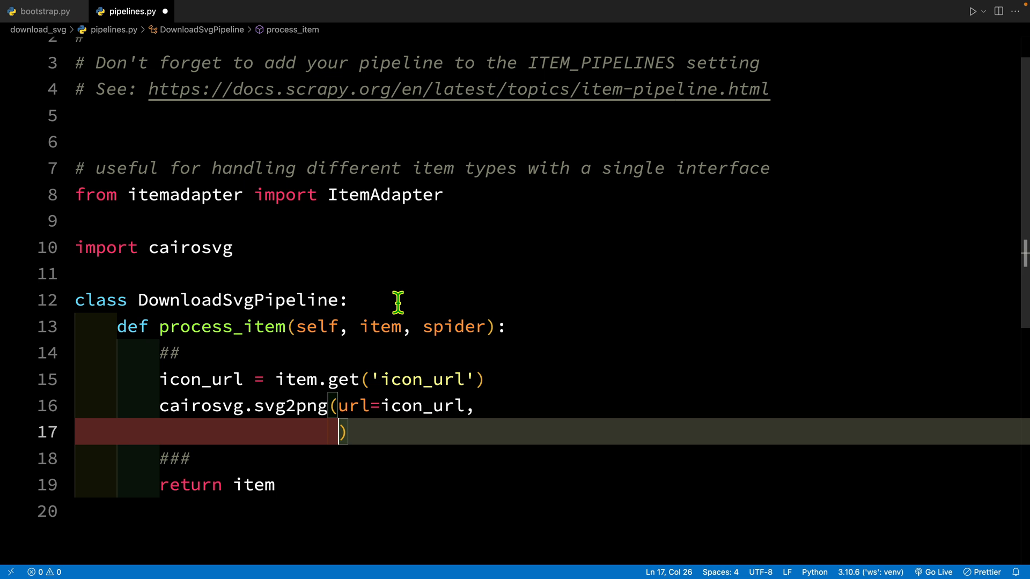
{"action": "type", "text": "output_"}
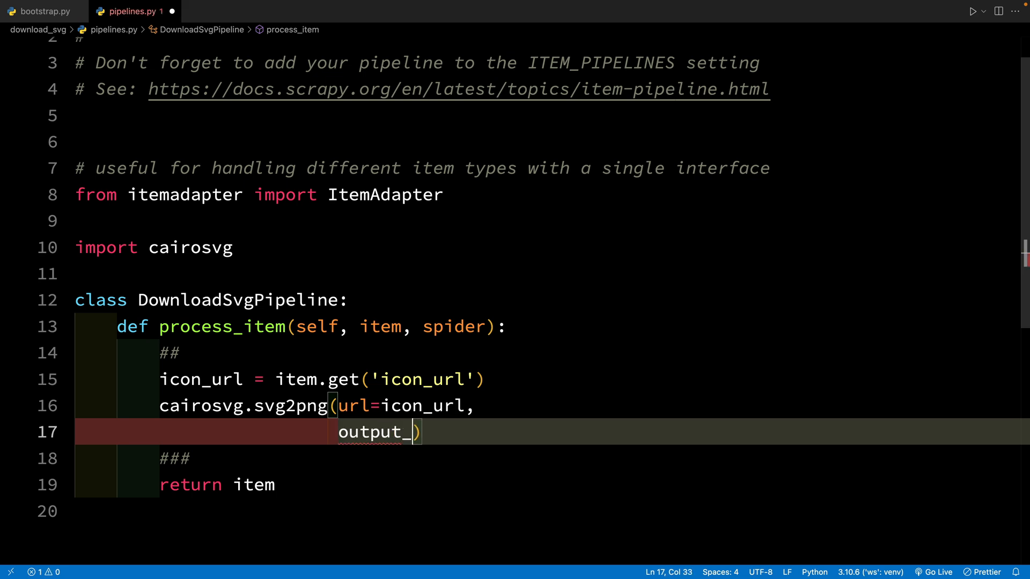
{"action": "type", "text": "width"}
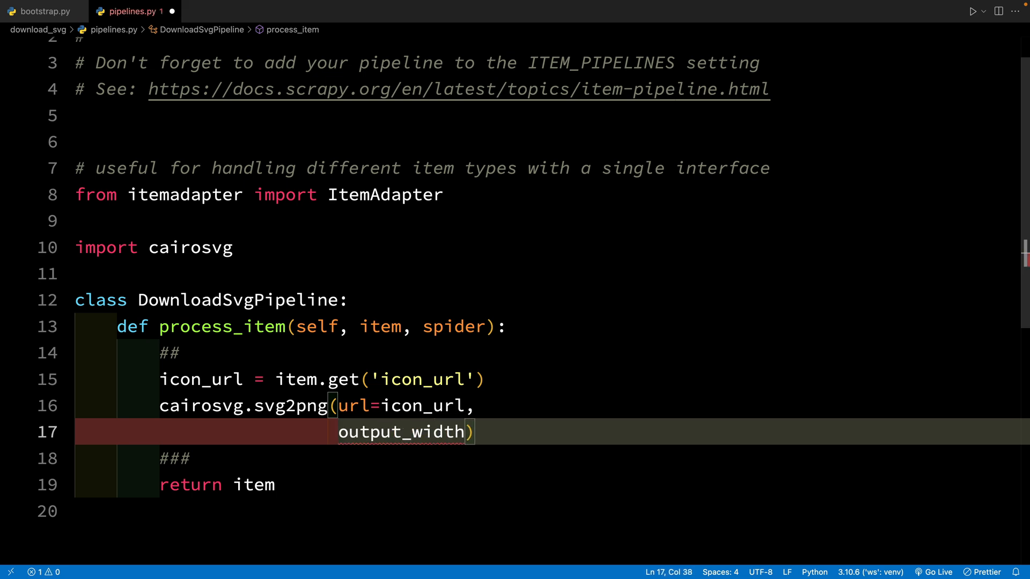
{"action": "type", "text": "="}
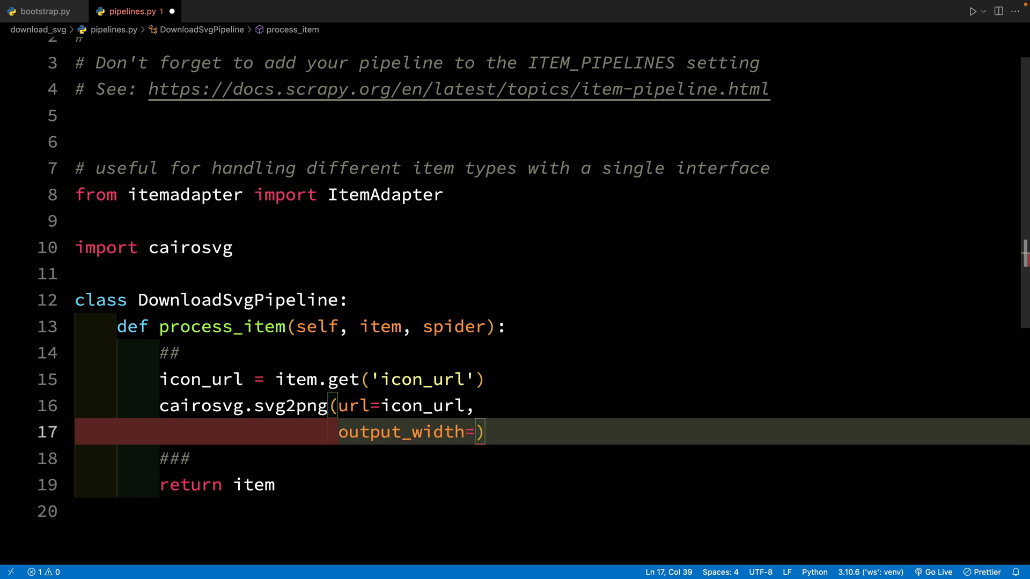
{"action": "type", "text": "500,"}
{"action": "type", "text": "write+t)"}
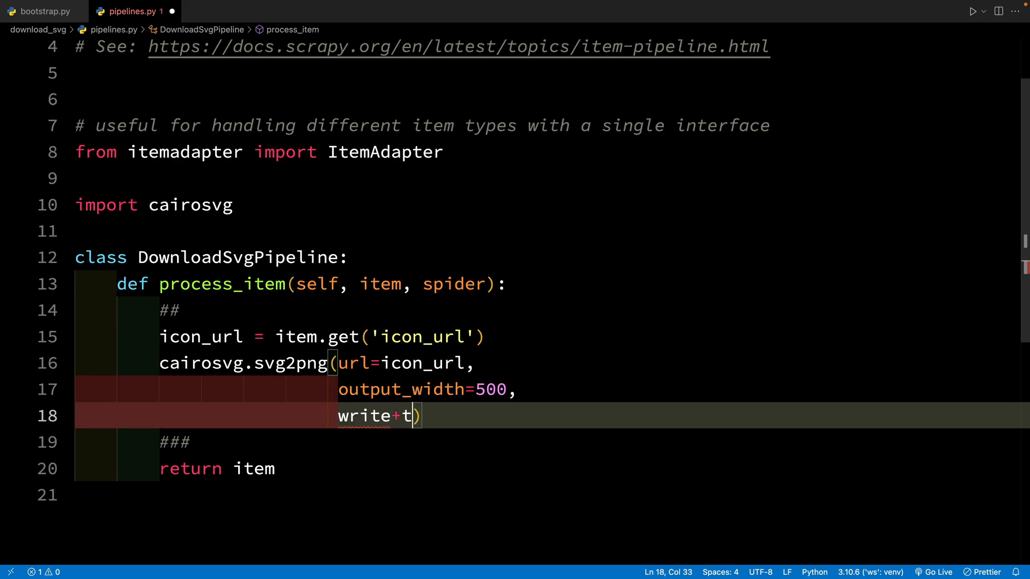
Set file_url to icon_url's last path part with .svg replaced by .png, and write there
{"action": "key", "text": "BackSpace"}
{"action": "type", "text": "_to='"}
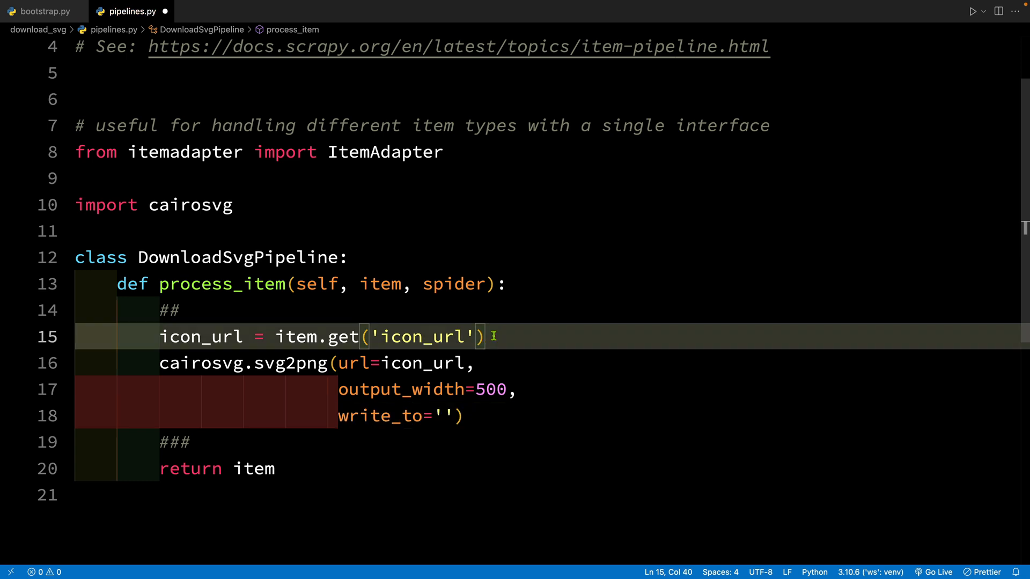
{"action": "type", "text": "/assets/icons/wrench-adjustable-circle-fill.svg"}
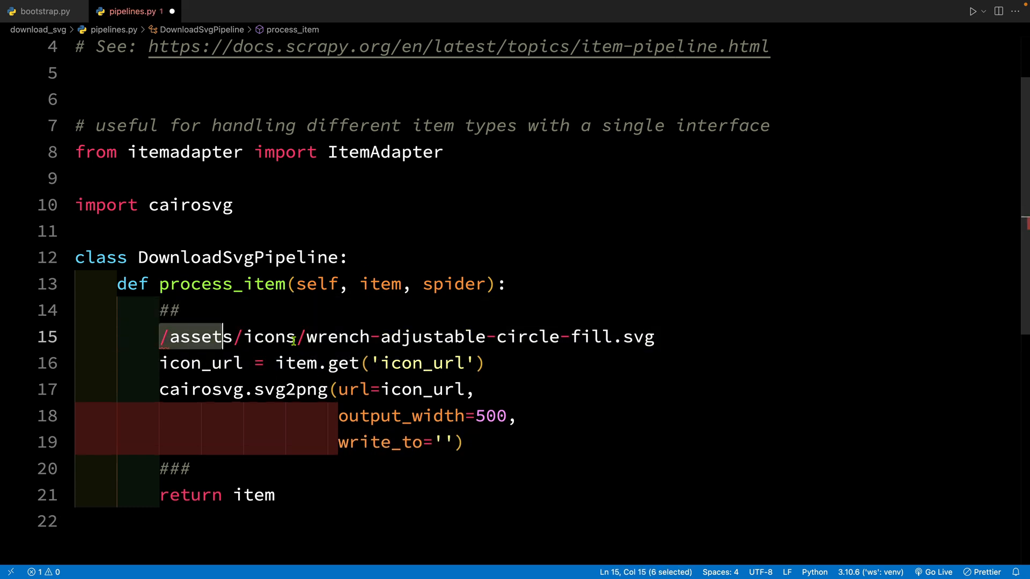
{"action": "double_click", "coordinate": [404, 337]}
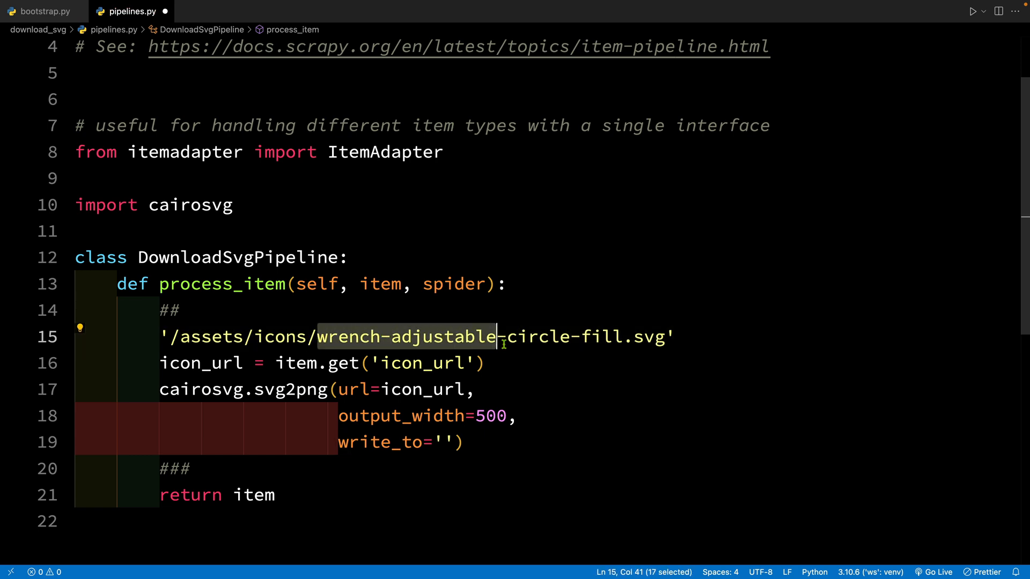
{"action": "type", "text": "file_url ="}
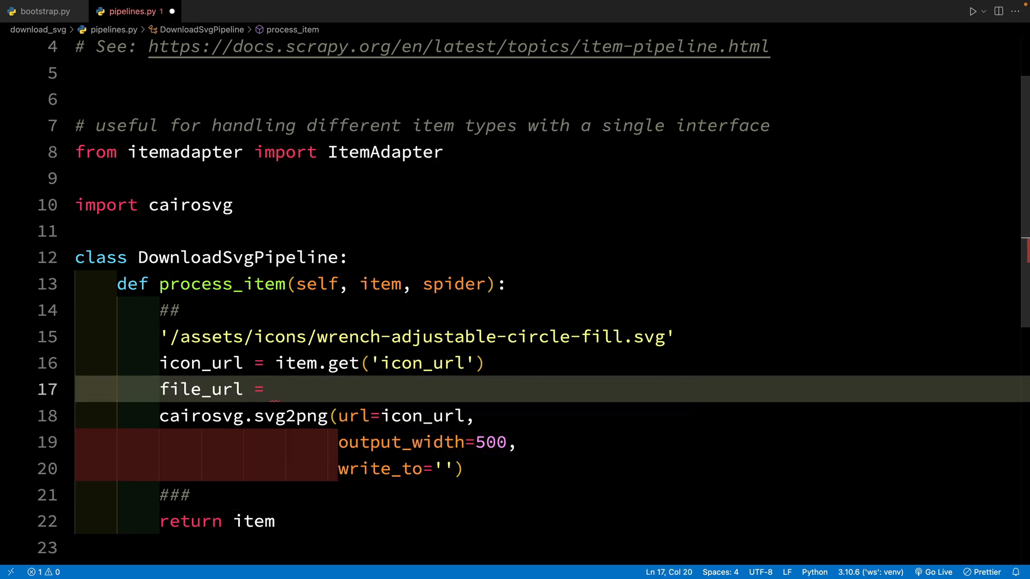
{"action": "type", "text": "icon_url.splt"}
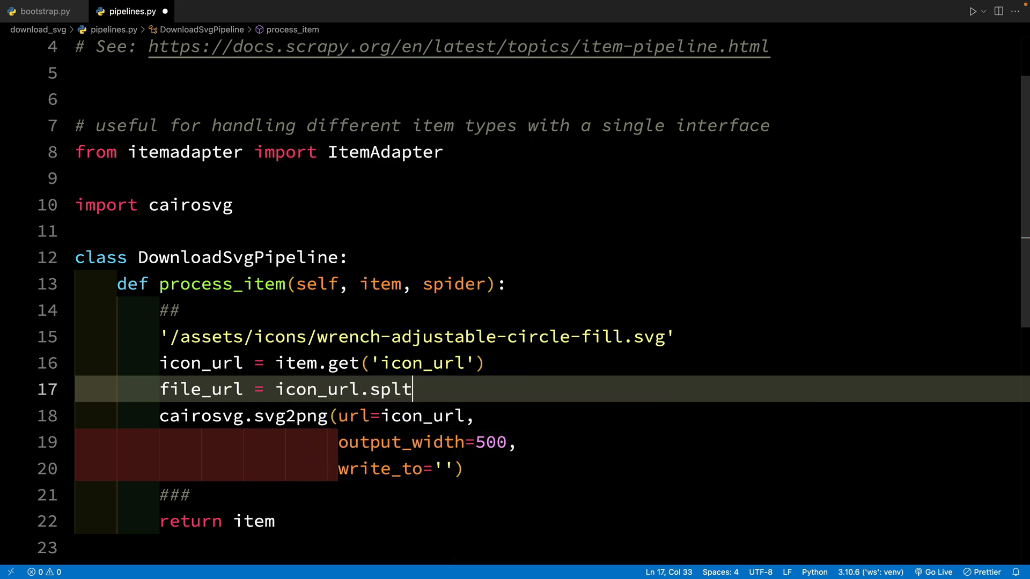
{"action": "type", "text": "it('/')[-1"}
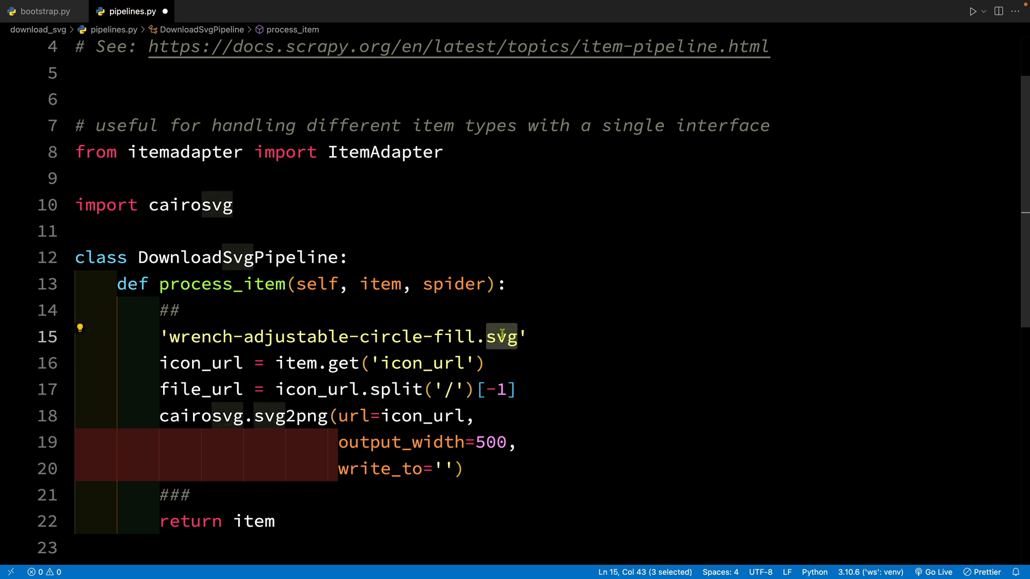
{"action": "type", "text": ".replace('.')"}
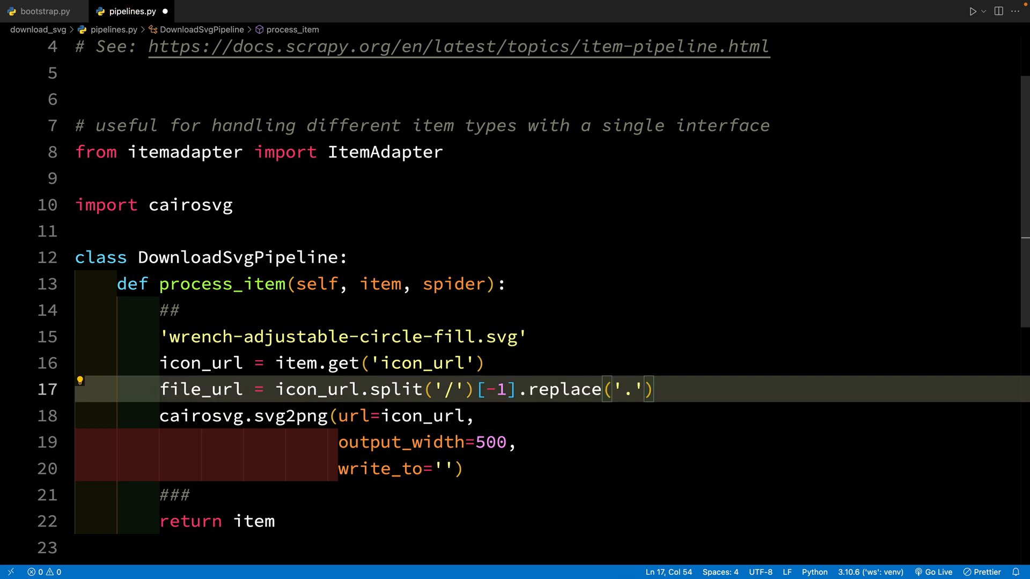
{"action": "type", "text": "svg','.png"}
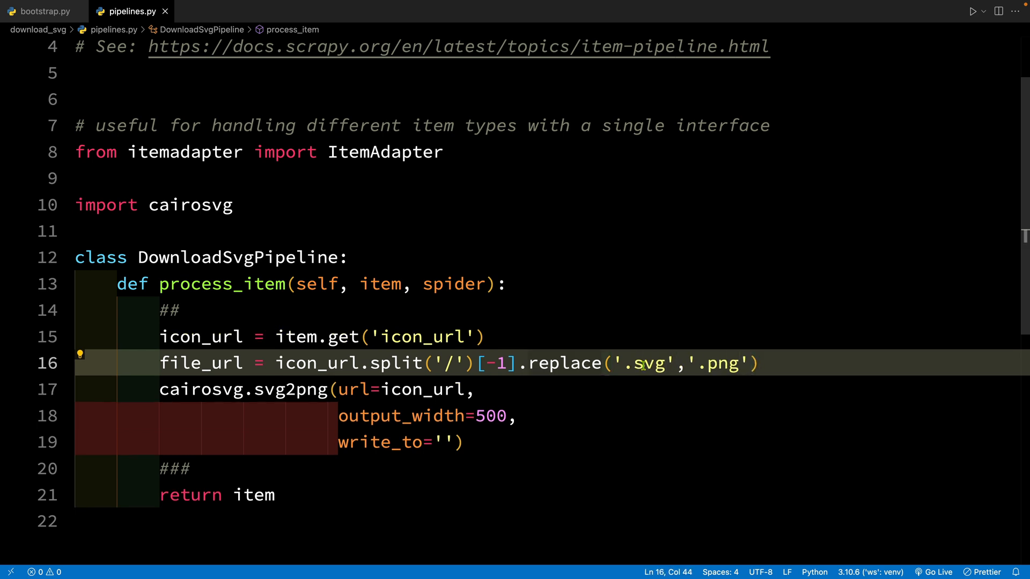
{"action": "double_click", "coordinate": [200, 363]}
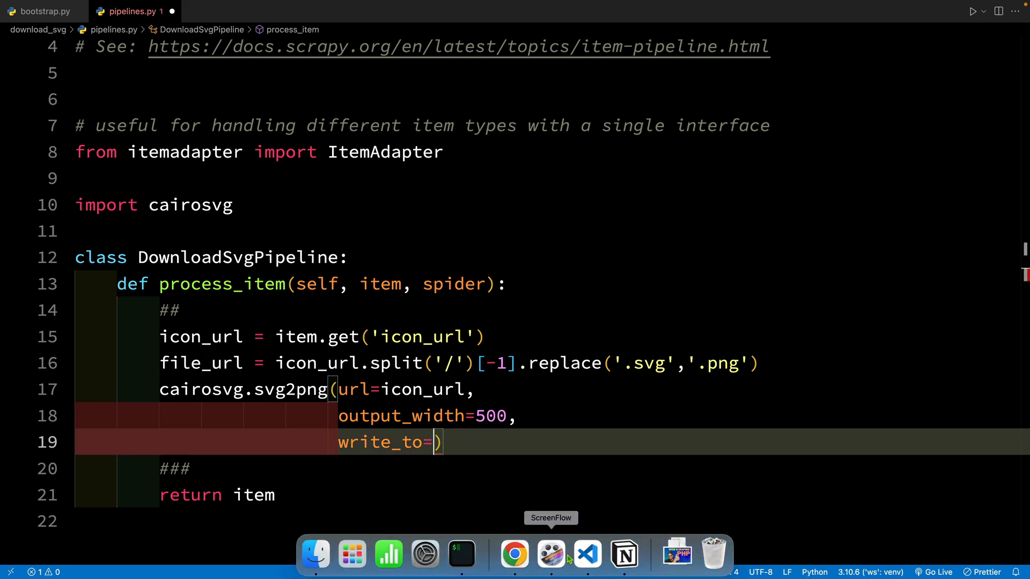
{"action": "type", "text": "file_url"}
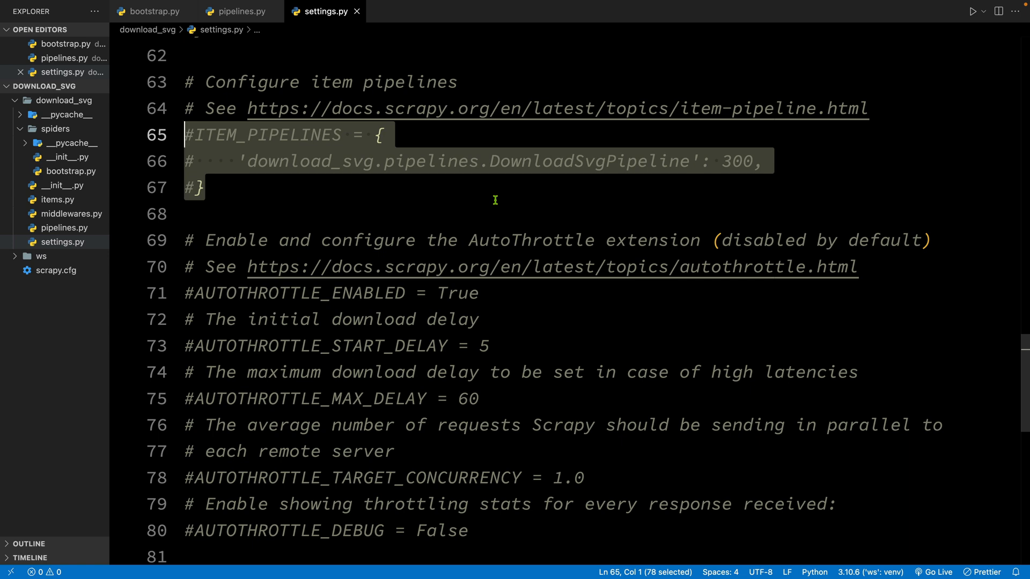
Switch to the settings.py tab to view the ITEM_PIPELINES block
{"action": "left_click", "coordinate": [241, 12]}
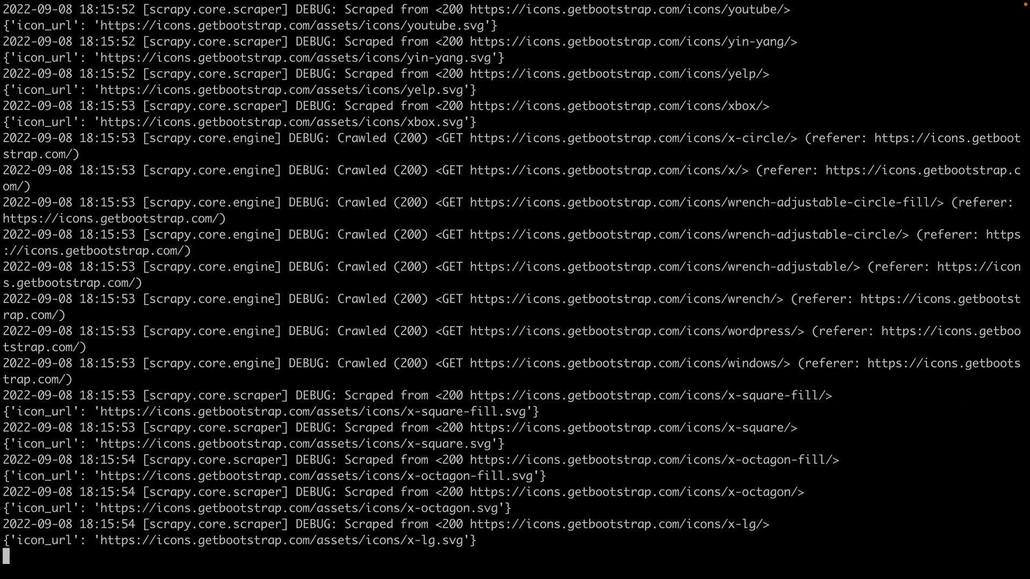
Stop the Scrapy crawl with Ctrl+C and type 'open .' in the terminal
{"action": "key", "text": "ctrl+c"}
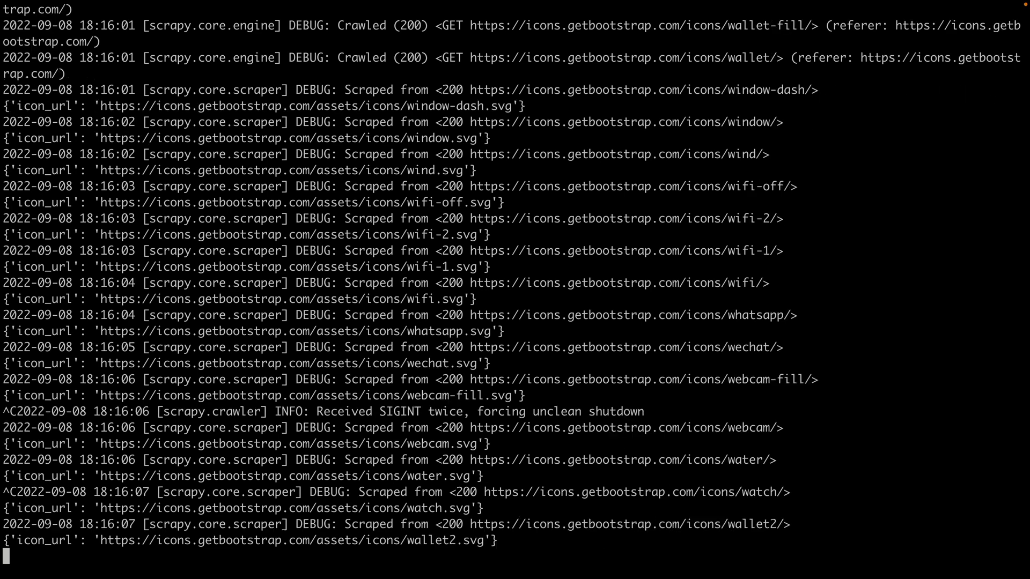
{"action": "type", "text": "open ."}
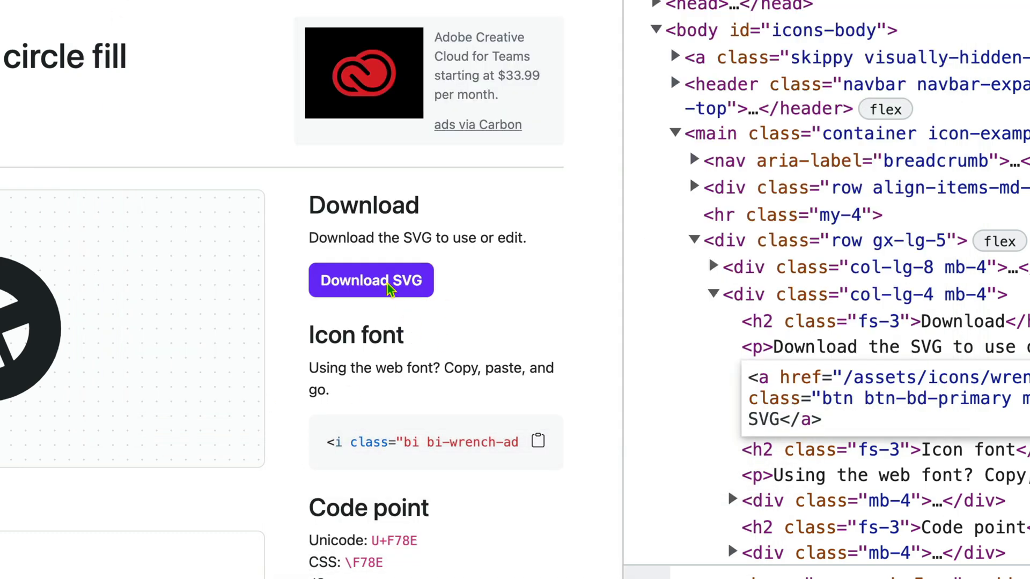
{"action": "mouse_move", "coordinate": [441, 371]}
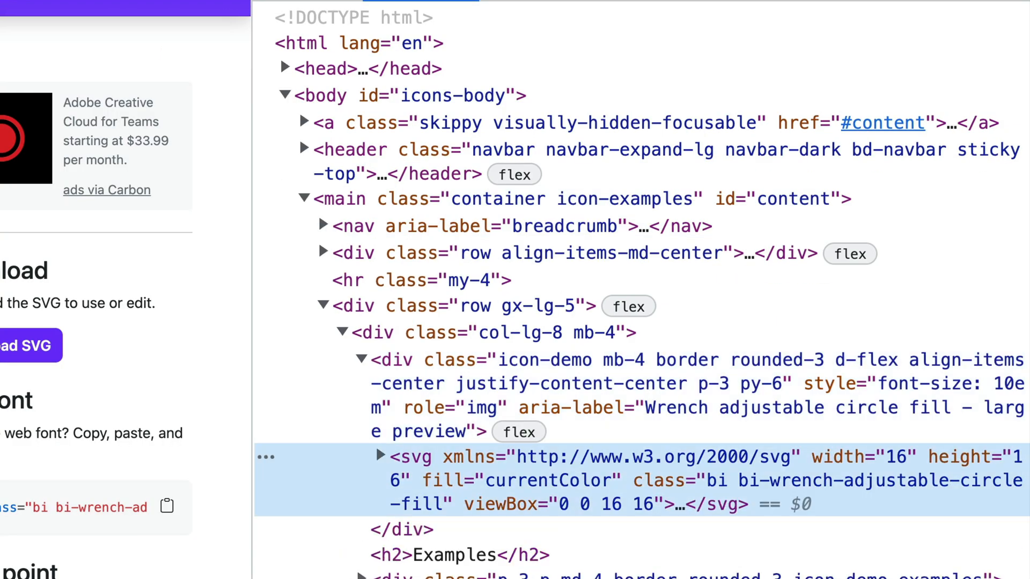
{"action": "mouse_move", "coordinate": [441, 469]}
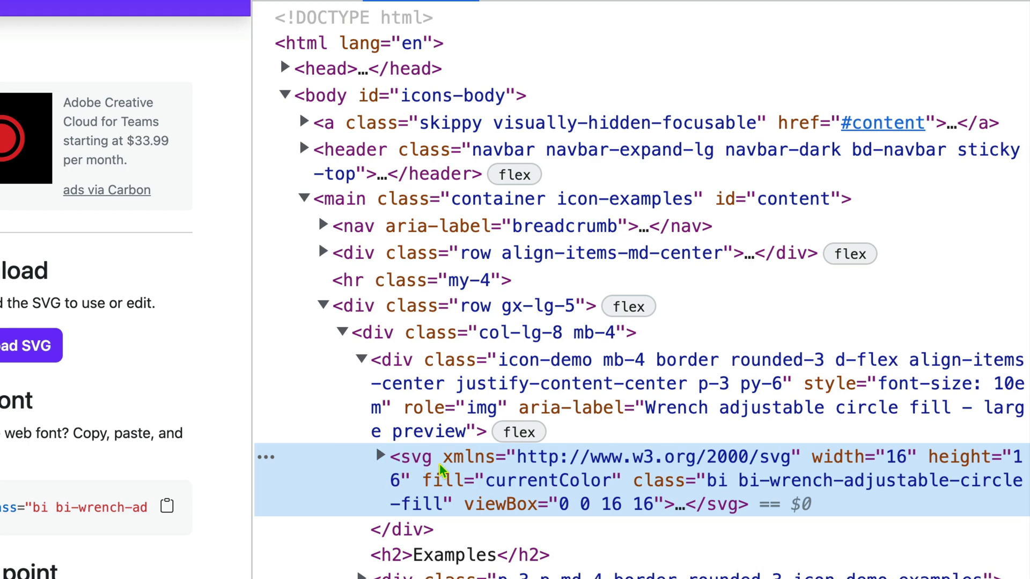
{"action": "mouse_move", "coordinate": [386, 461]}
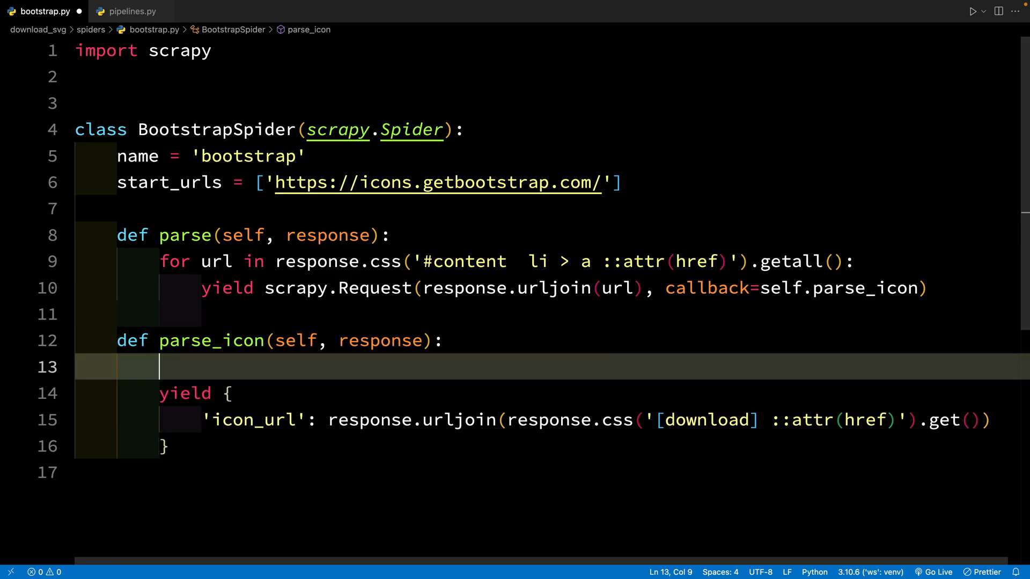
{"action": "mouse_move", "coordinate": [339, 316]}
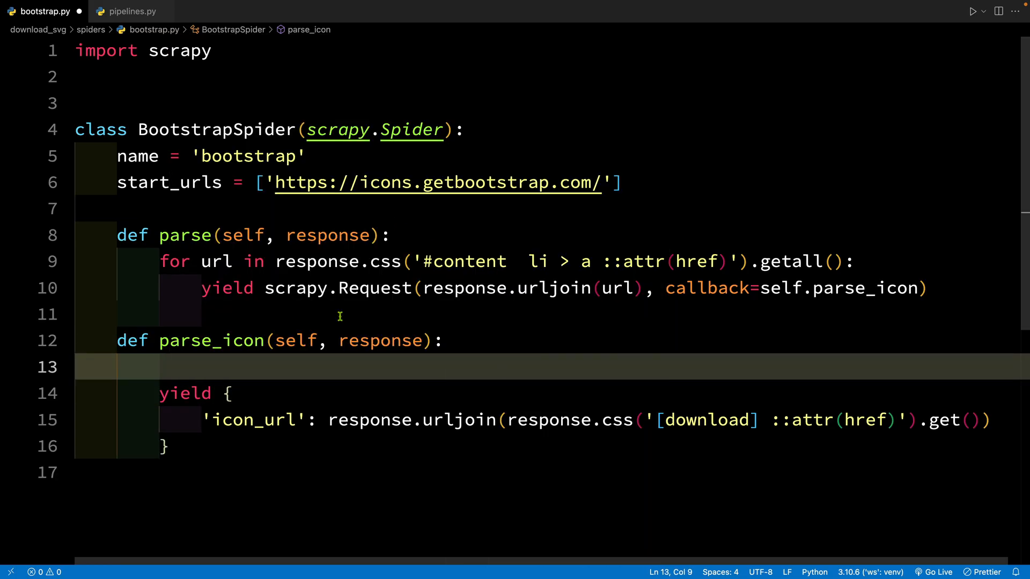
Add 'icon_markup': response.css('.icon-demo svg').get() to parse_icon's yielded dict
{"action": "type", "text": "icon_ma'"}
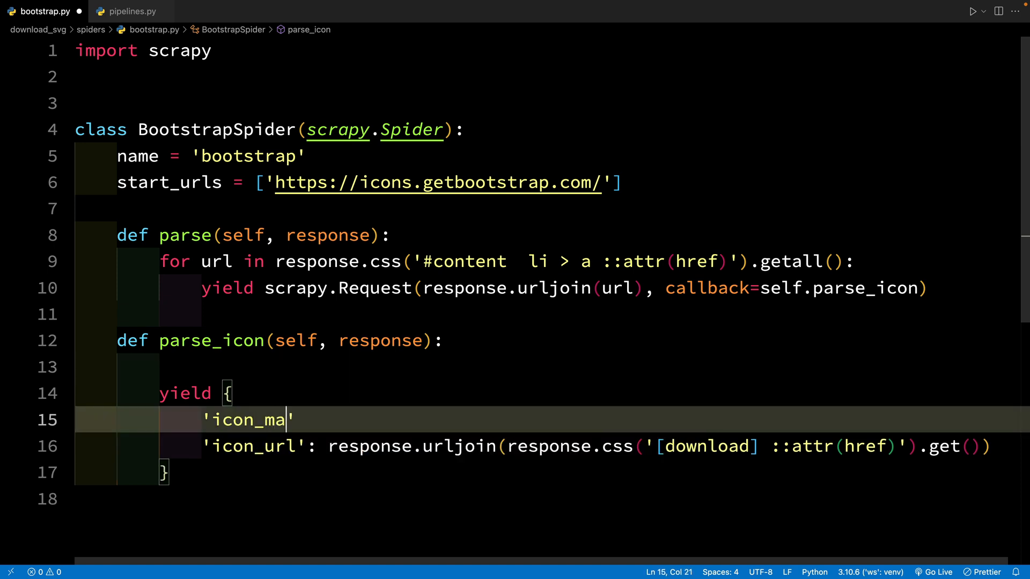
{"action": "type", "text": "rkup' : response.css"}
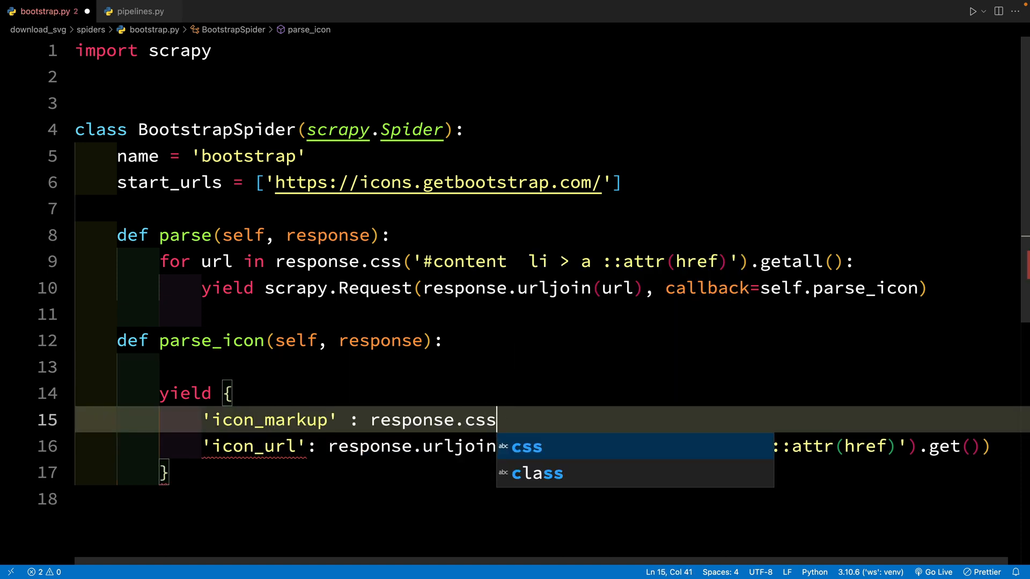
{"action": "type", "text": "('.icon-demo as'"}
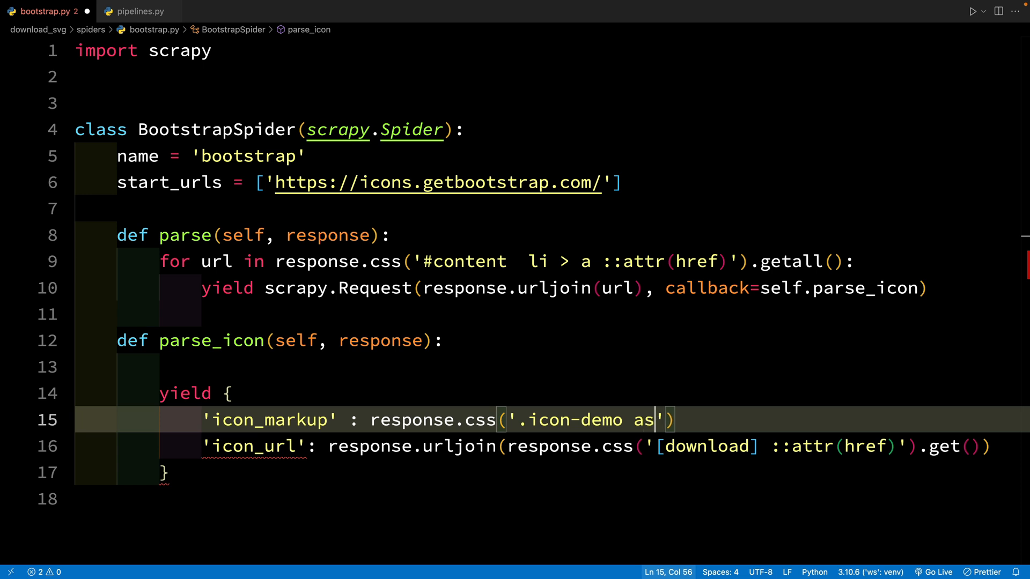
{"action": "type", "text": "vg"}
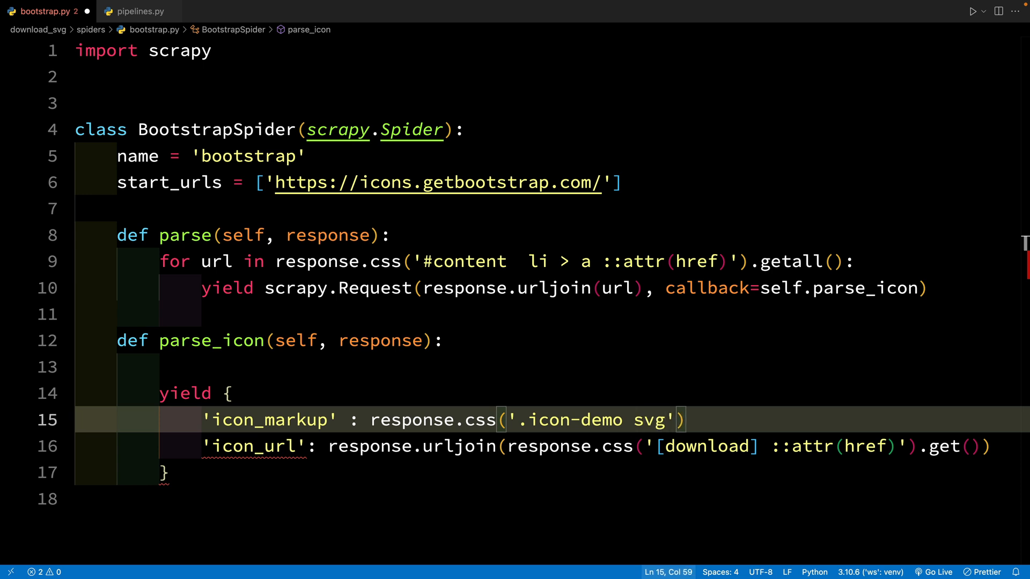
{"action": "type", "text": ".g"}
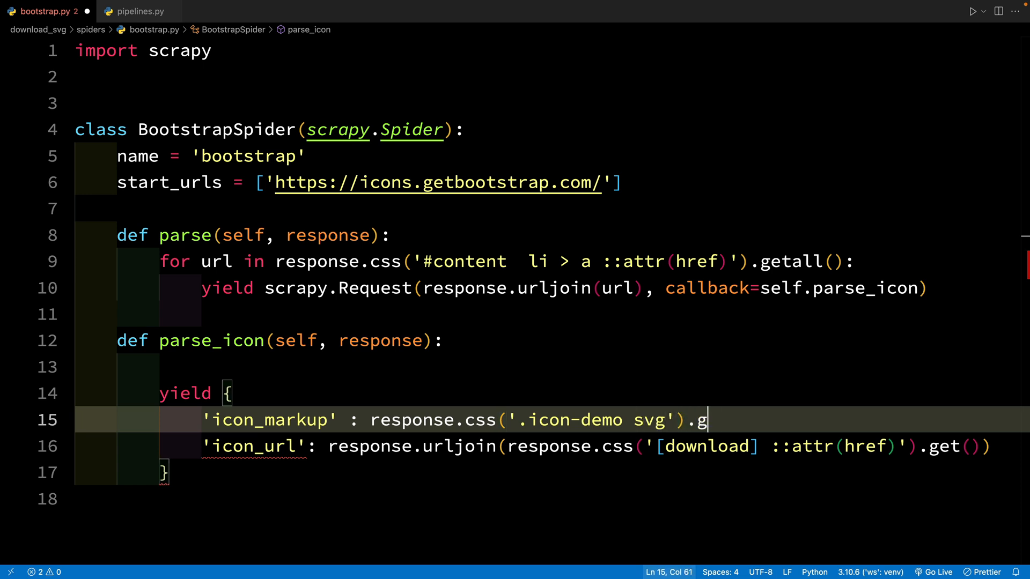
{"action": "type", "text": "et(),"}
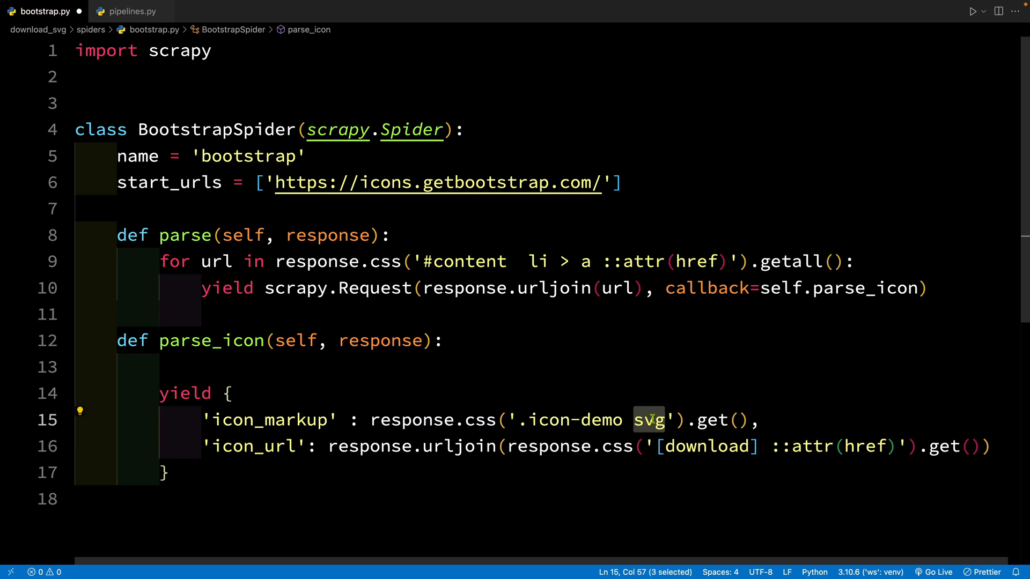
In pipelines.py, start svg2png's bytestring=bytes() argument and add a blank line above the call
{"action": "left_click", "coordinate": [129, 11]}
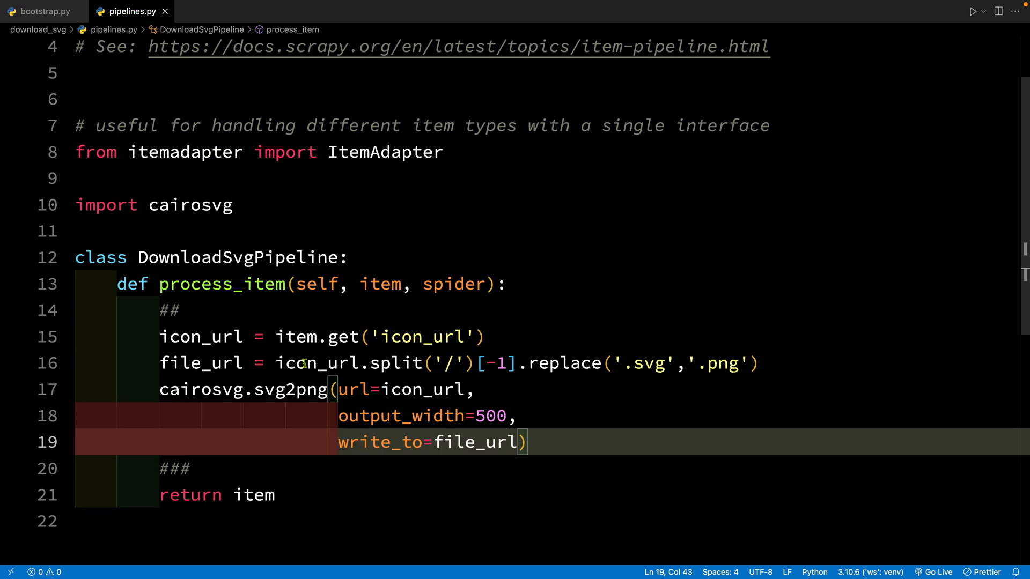
{"action": "scroll", "scroll_direction": "down", "scroll_amount": 3}
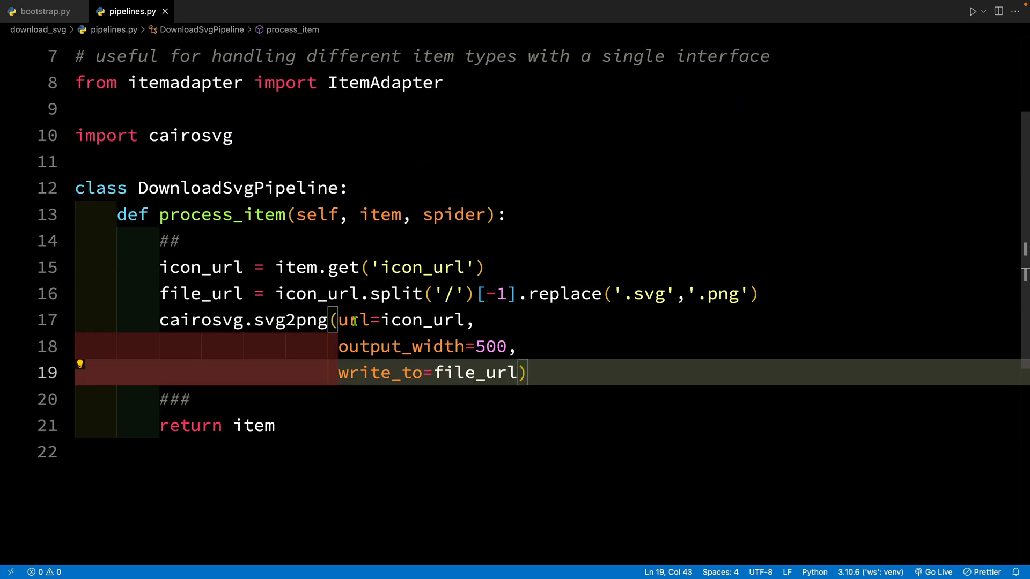
{"action": "type", "text": "byt"}
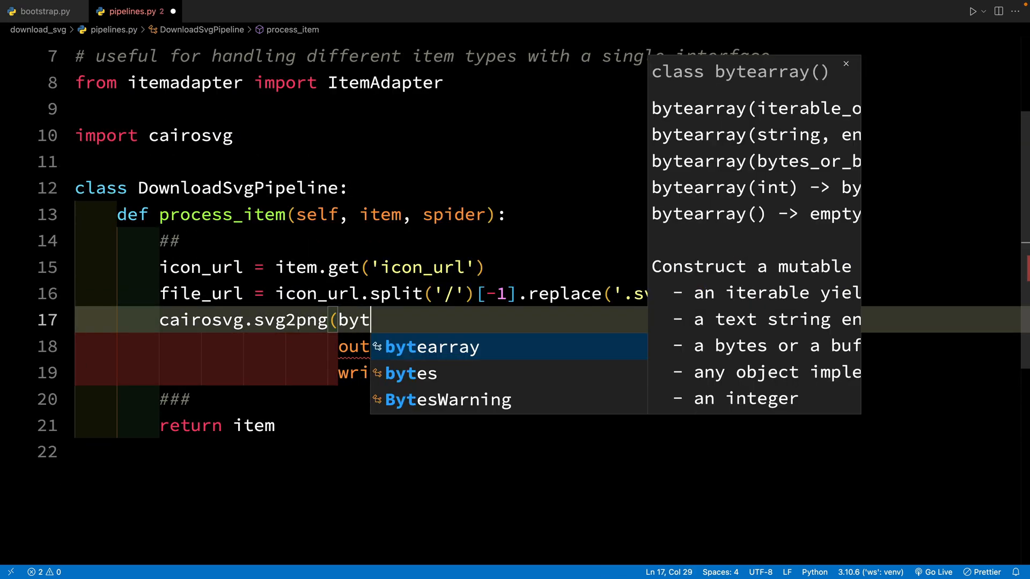
{"action": "type", "text": "estring"}
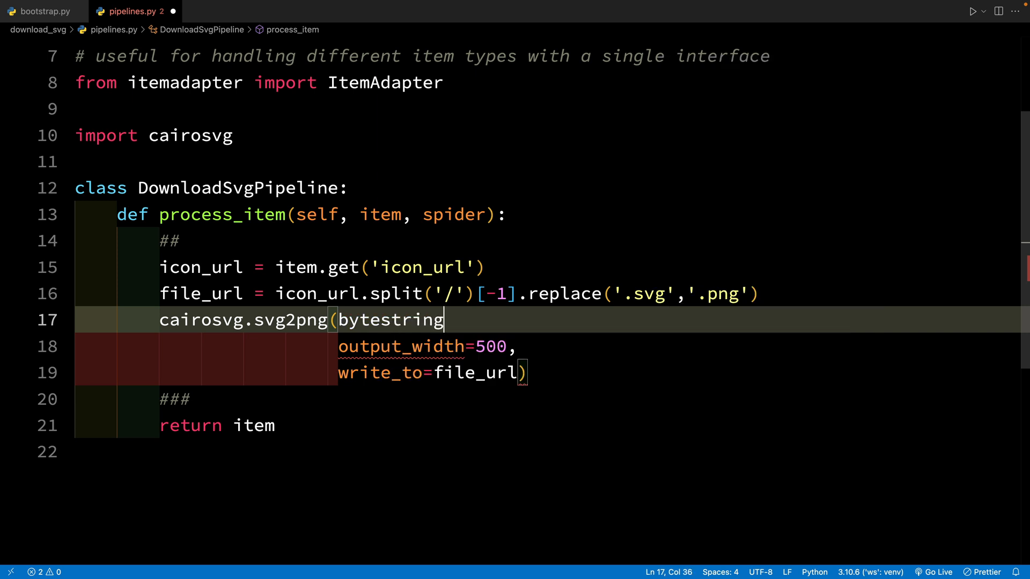
{"action": "type", "text": "="}
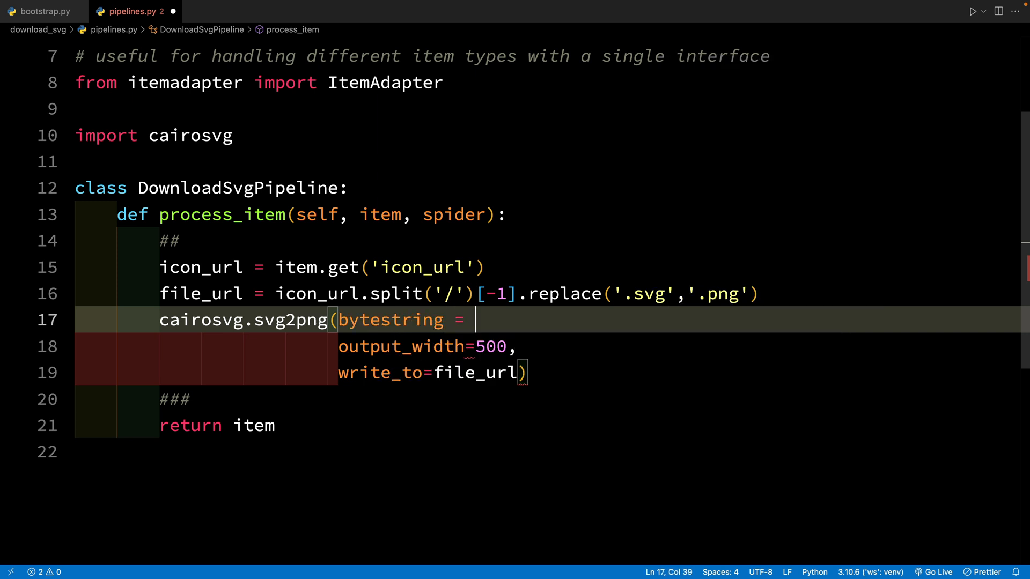
{"action": "type", "text": "bytes"}
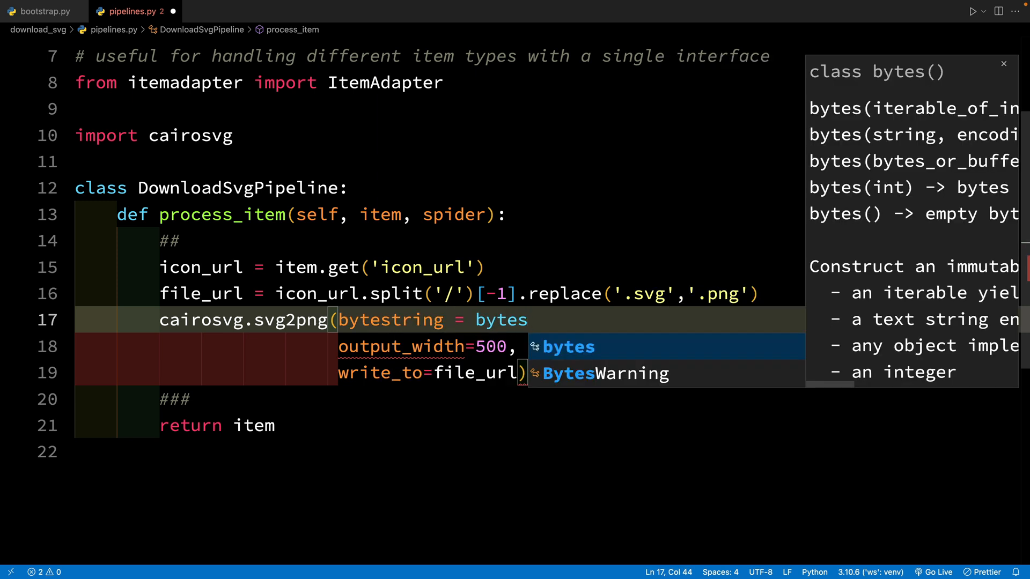
{"action": "type", "text": "()"}
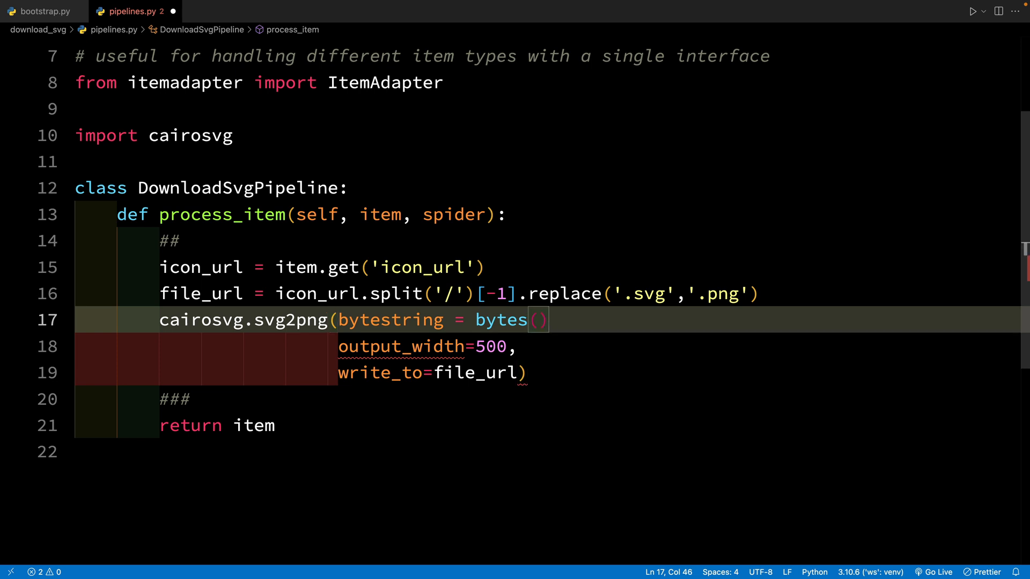
{"action": "key", "text": "Enter"}
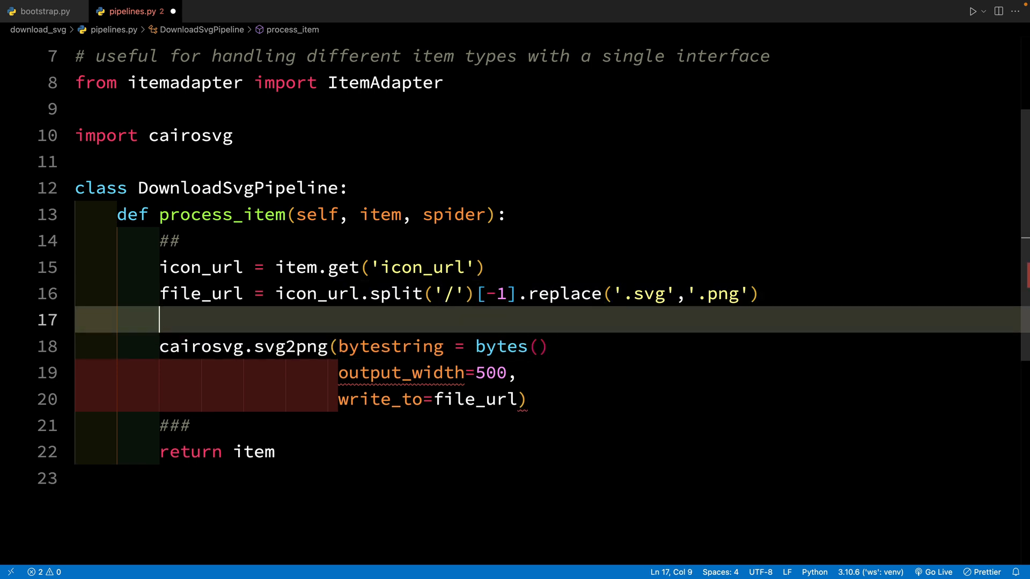
Read icon_markup from the item and pass it to bytes with 'utf-8' encoding
{"action": "left_click", "coordinate": [39, 12]}
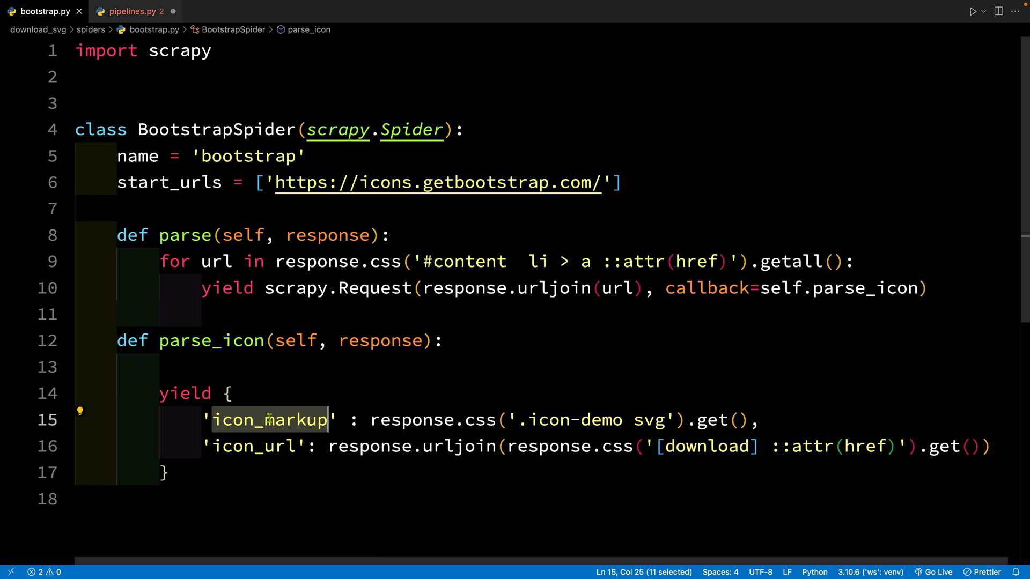
{"action": "left_click", "coordinate": [131, 12]}
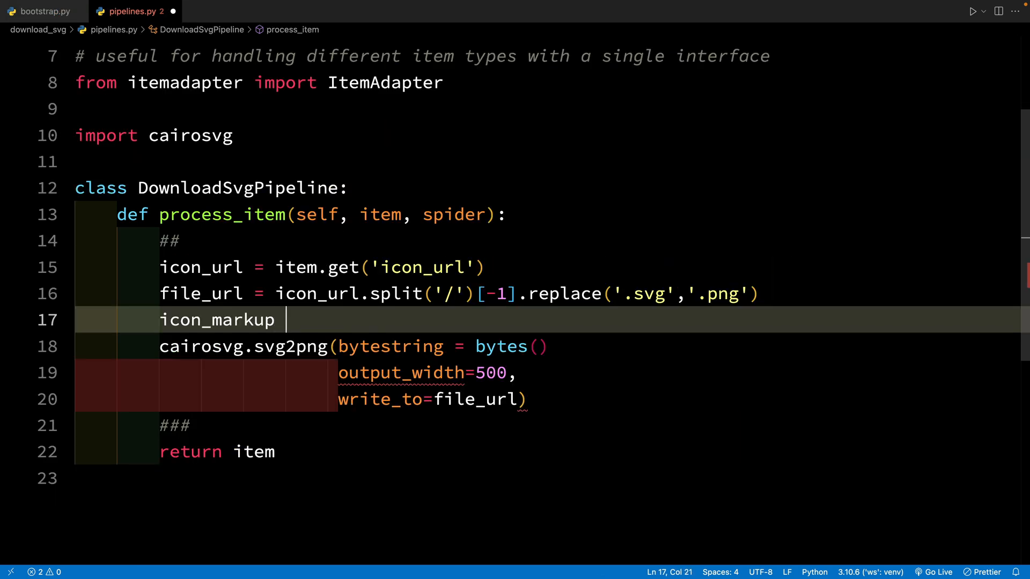
{"action": "type", "text": "= item,"}
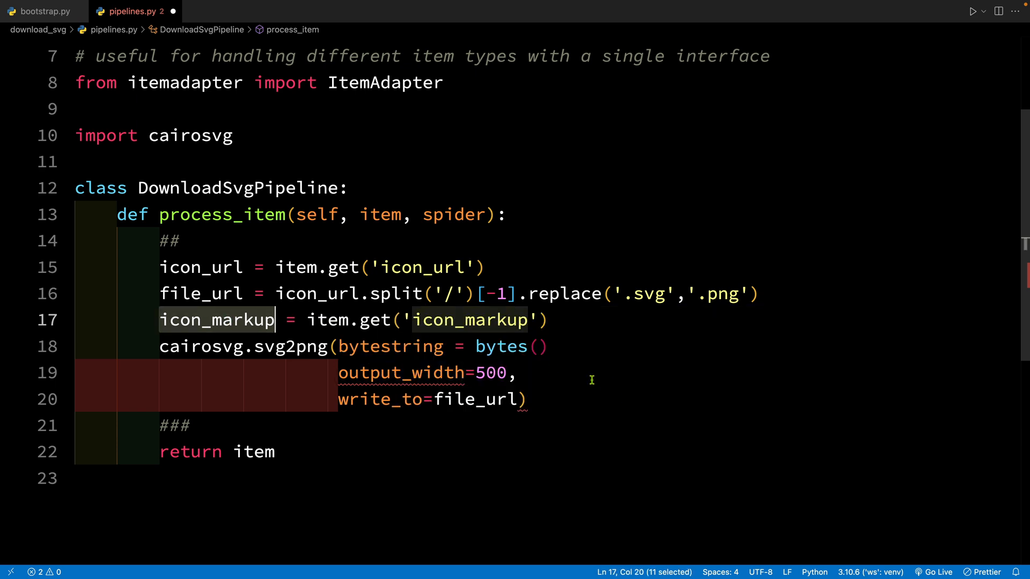
{"action": "type", "text": "icon_markup"}
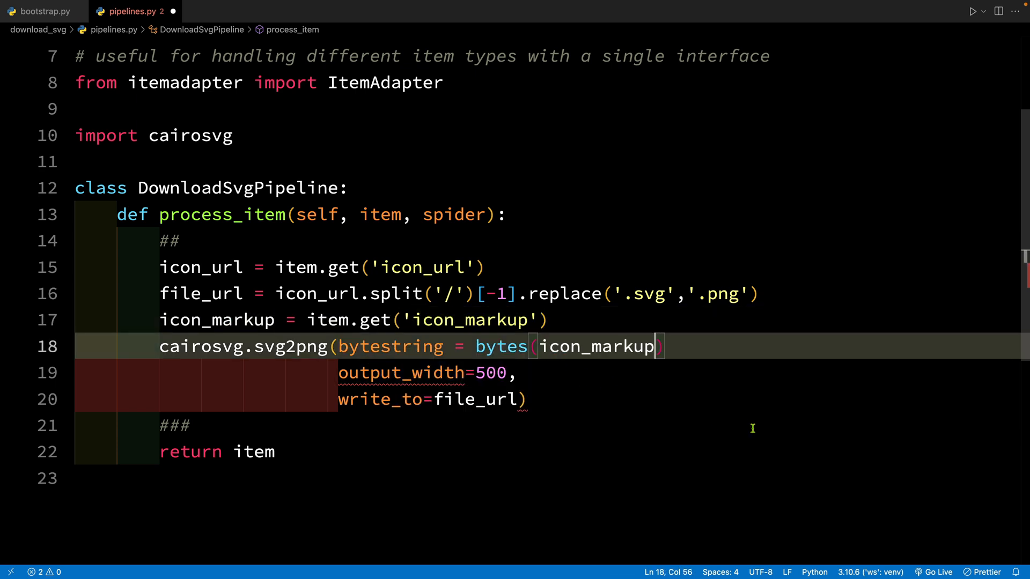
{"action": "type", "text": ", 'ut"}
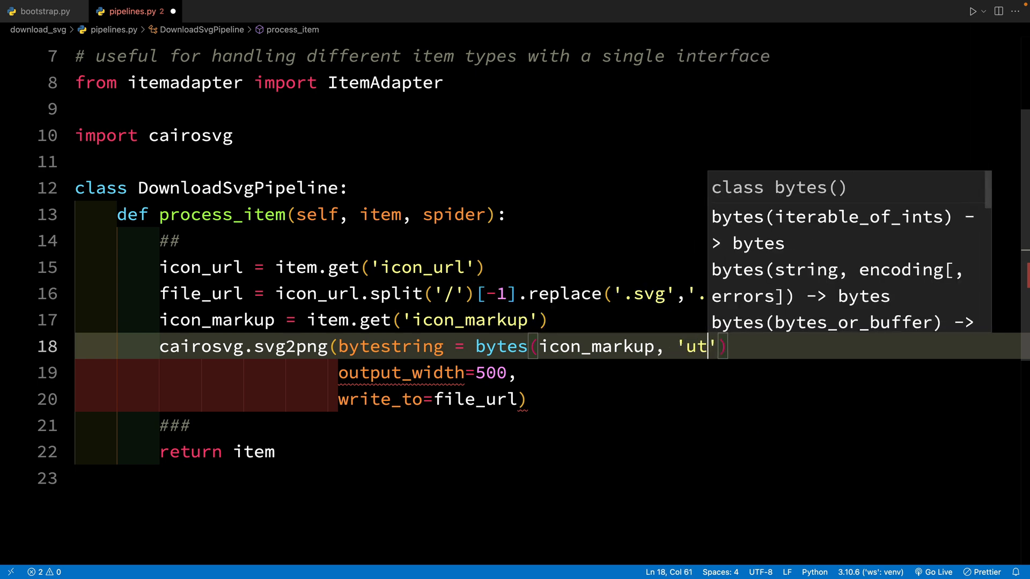
{"action": "type", "text": "f-8"}
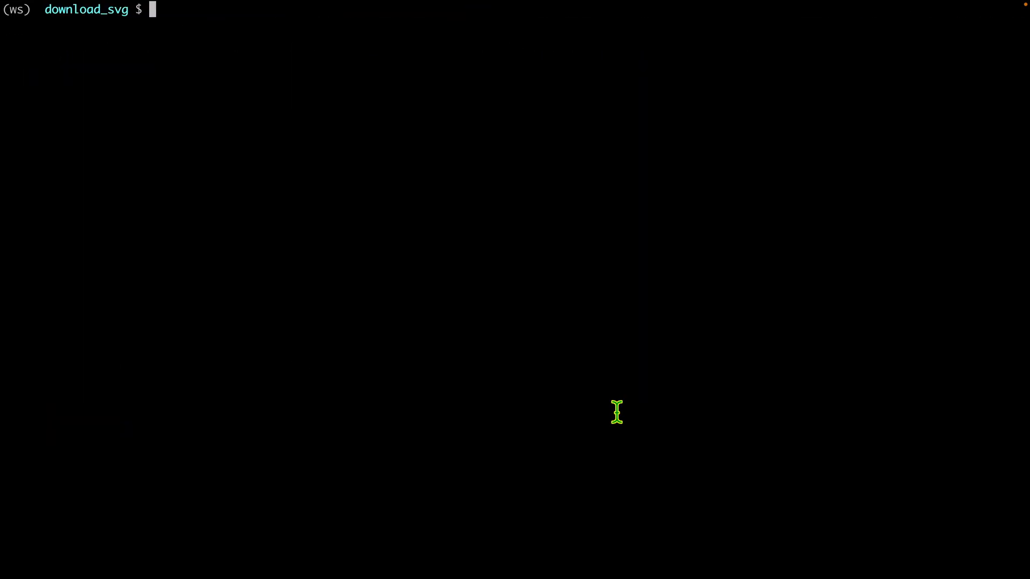
Type 'scrapy' at the download_svg terminal prompt
{"action": "type", "text": "scrapy"}
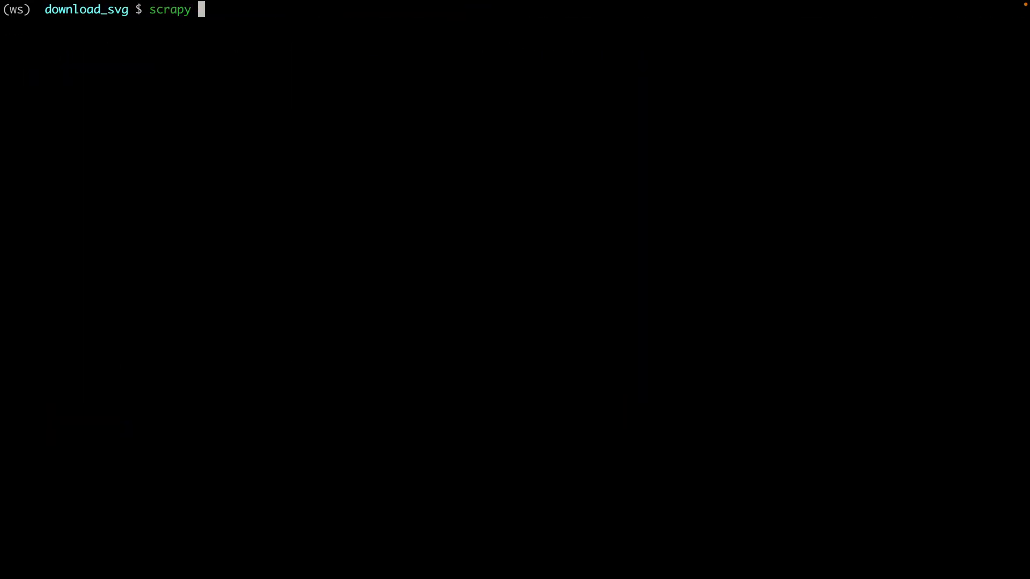